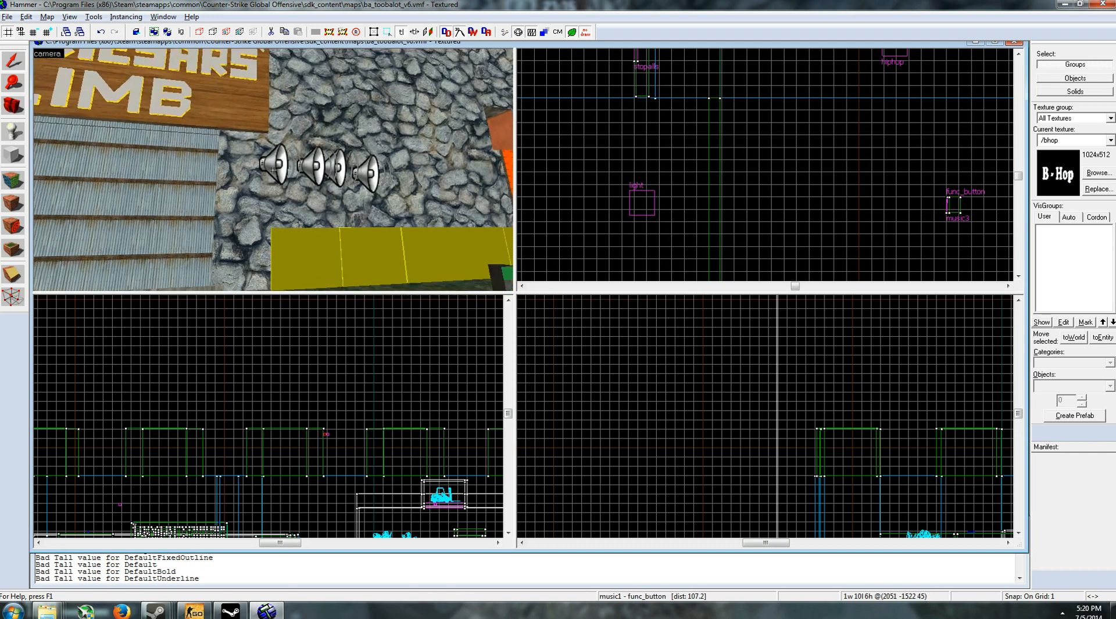
Open the booms ambient_generic sound entity from the 3D view
double_click(280, 167)
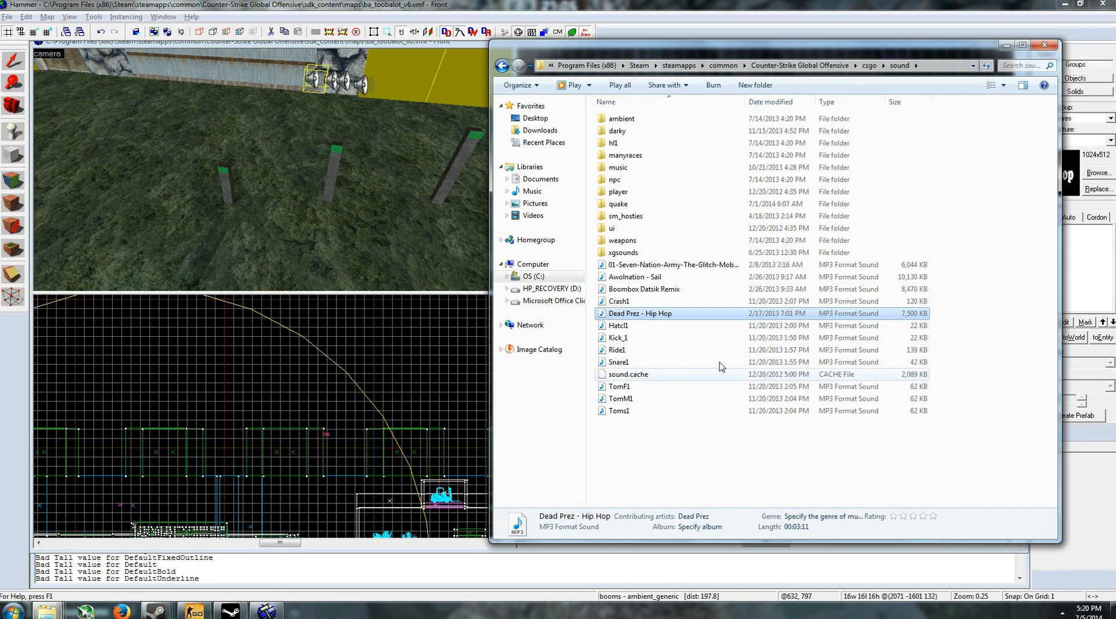
Review details of the Boombox Datsik Remix, Awolnation - Sail and Dead Prez - Hip Hop tracks
left_click(642, 289)
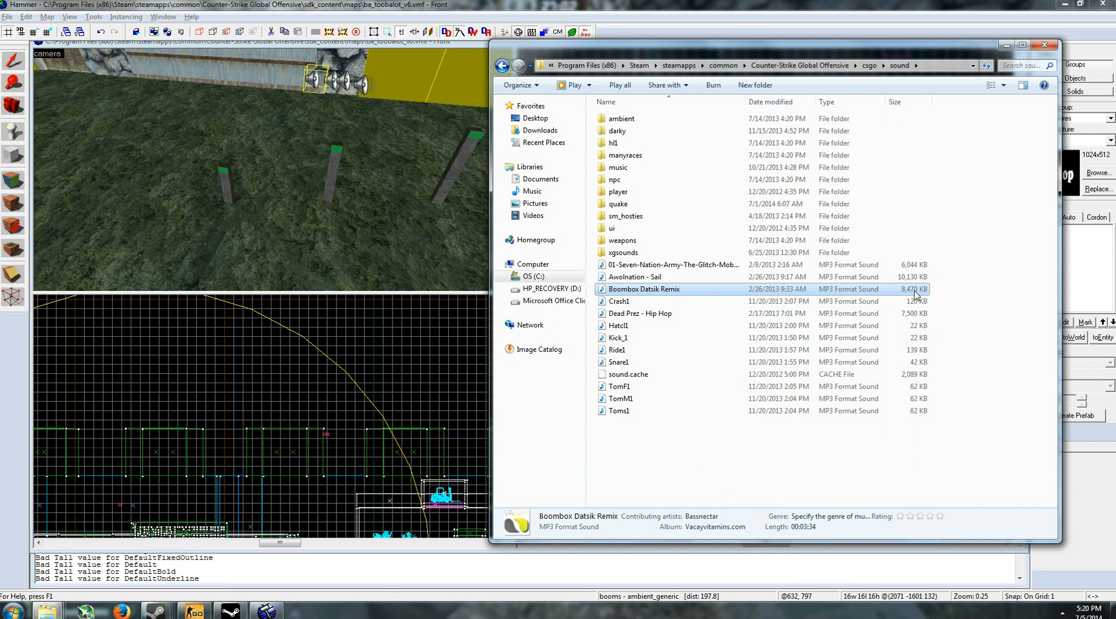
left_click(633, 276)
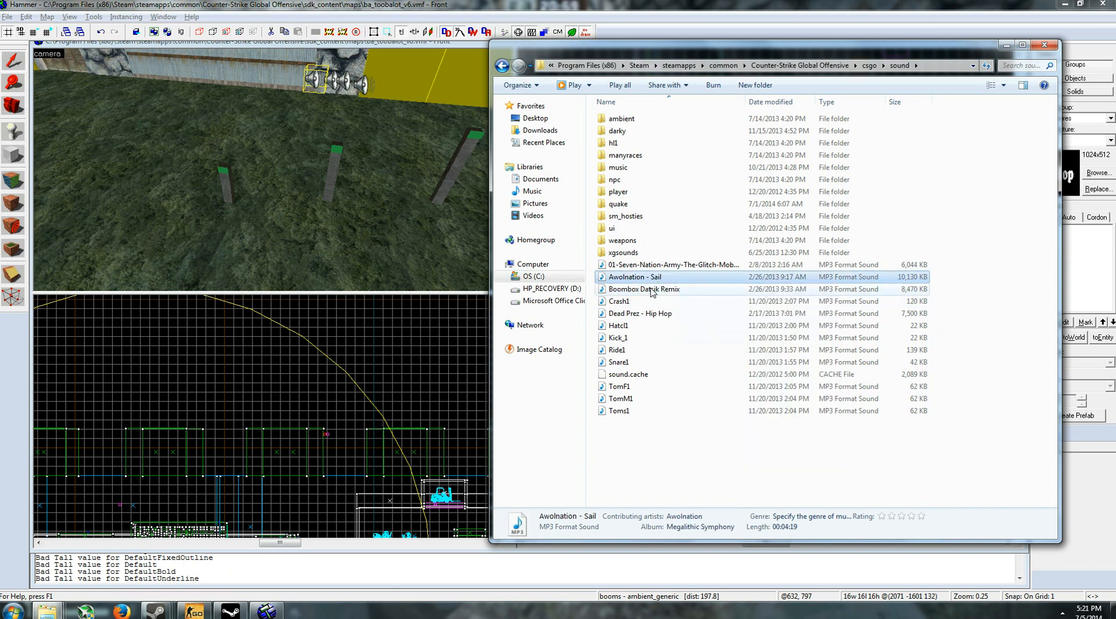
left_click(638, 314)
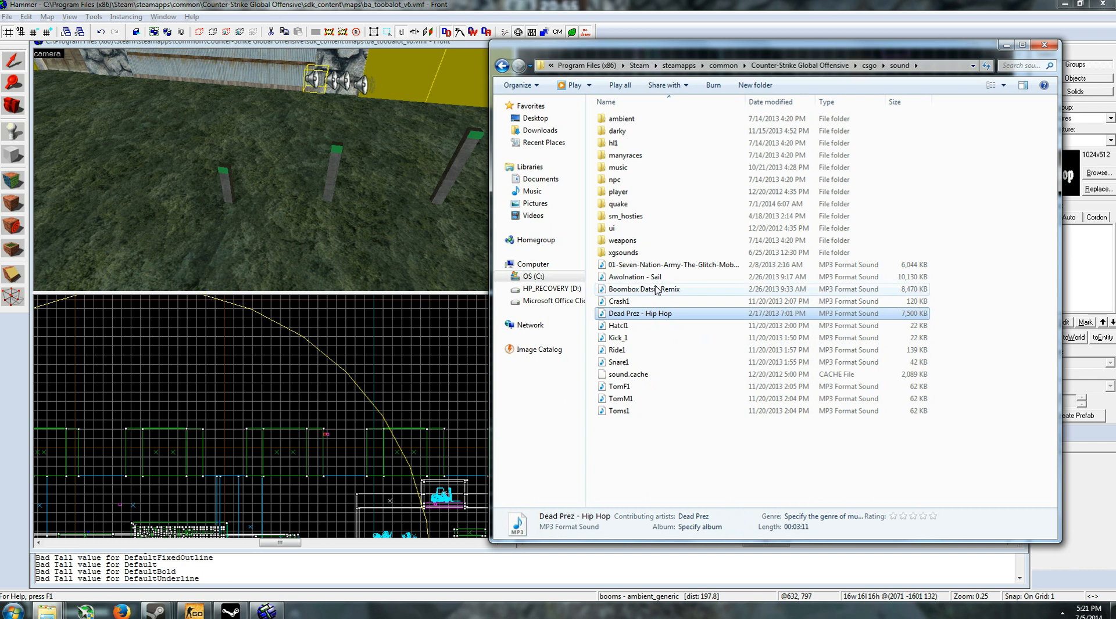
left_click(642, 290)
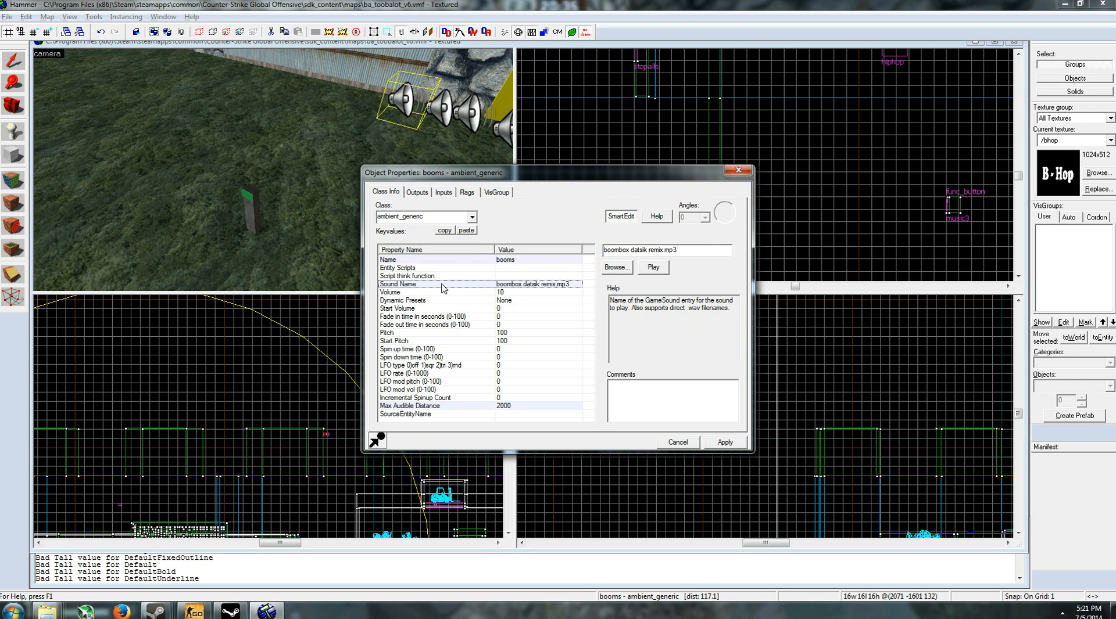
left_click(615, 267)
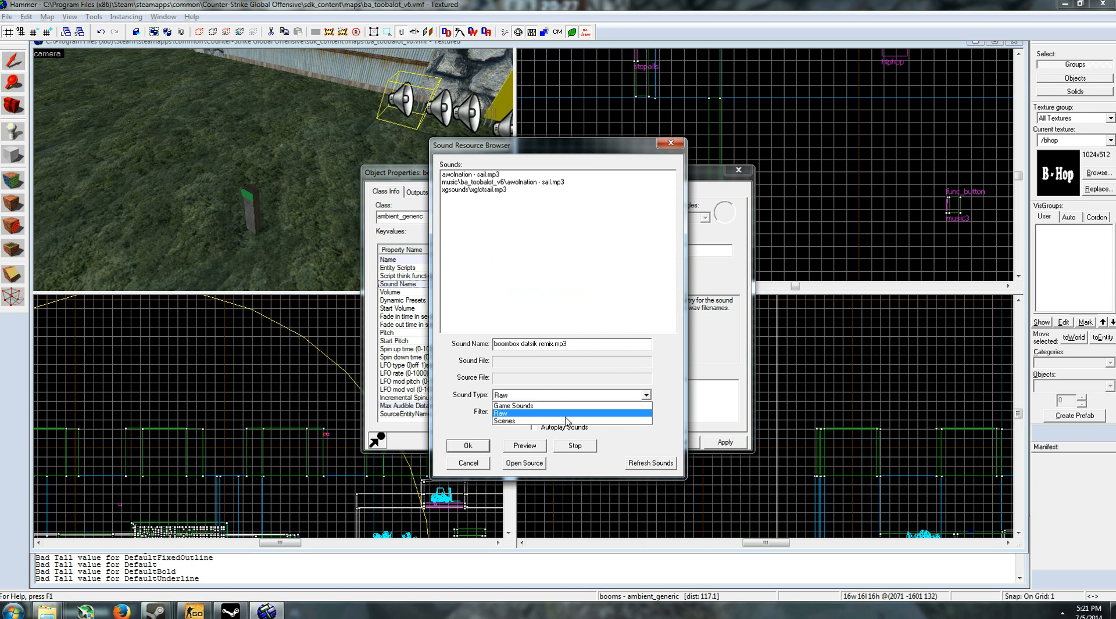
left_click(500, 413)
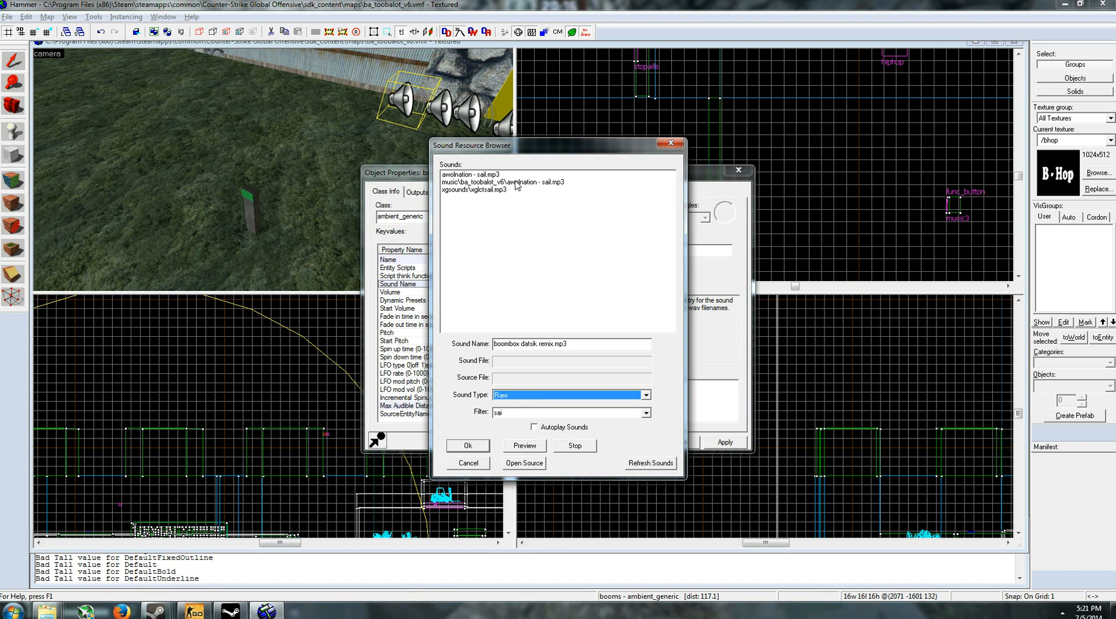
left_click(467, 446)
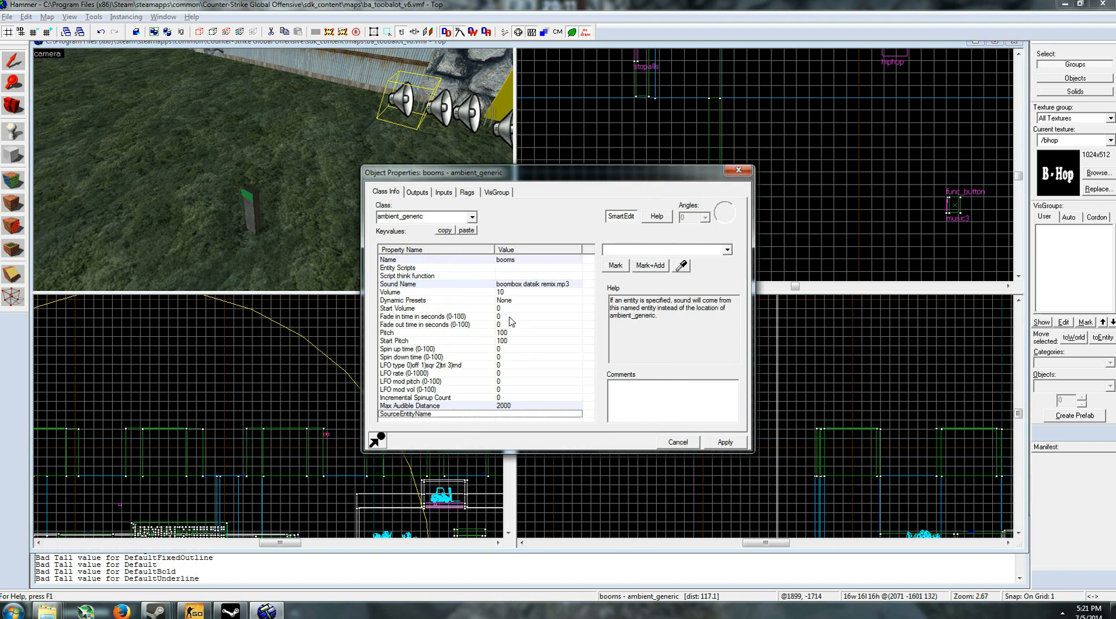
Check booms' Max Audible Distance, then view its Play everywhere, Start Silent and Is NOT Looped flags
left_click(409, 407)
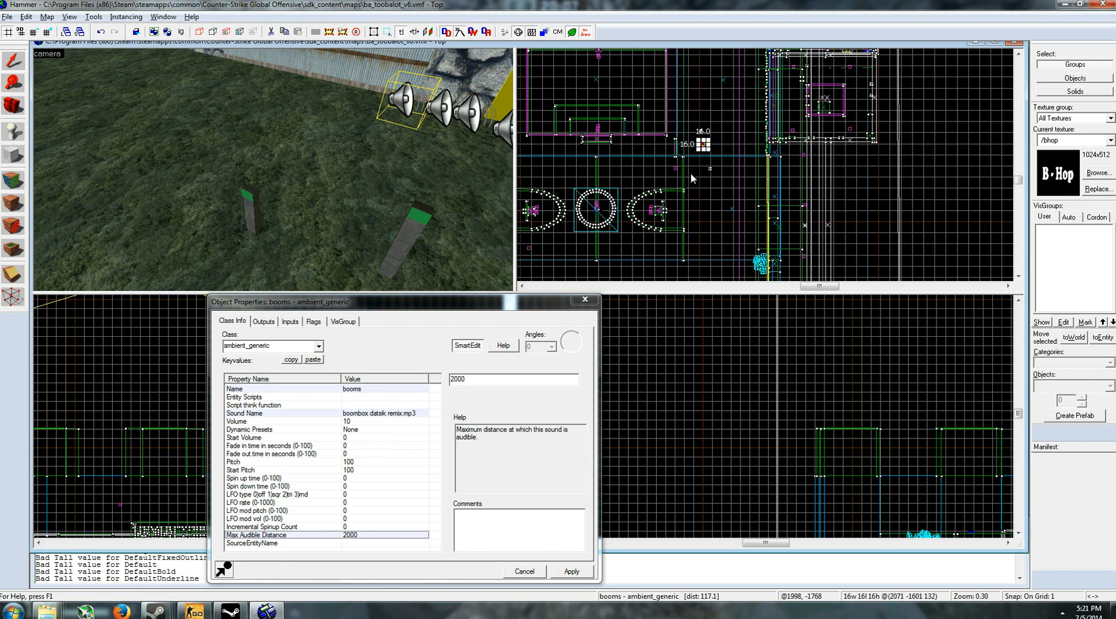
scroll("down", 3)
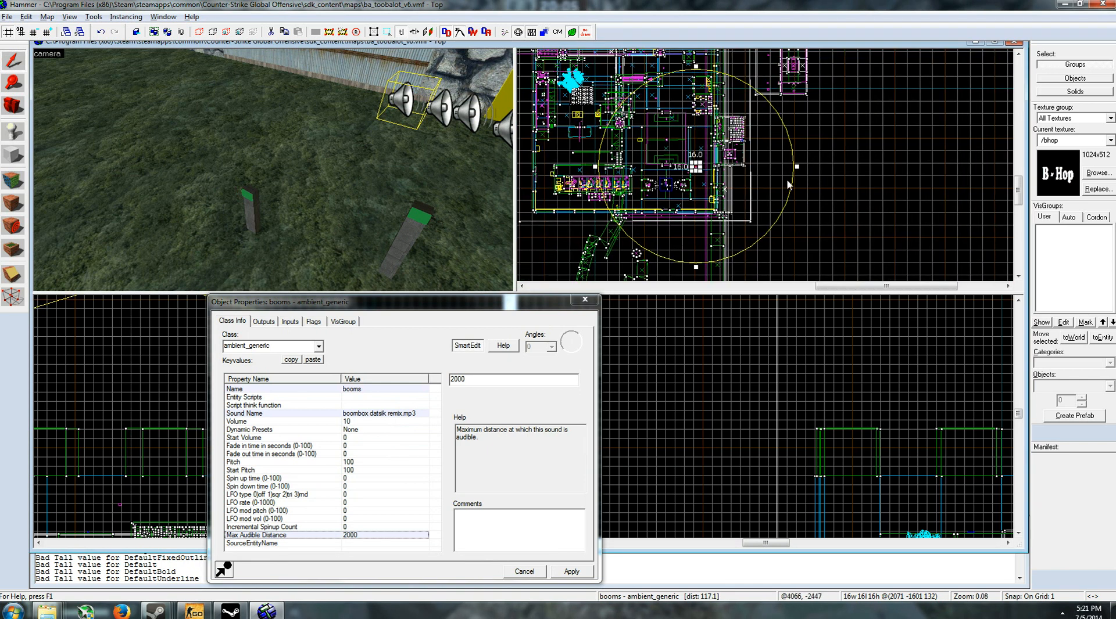
mouse_move(712, 265)
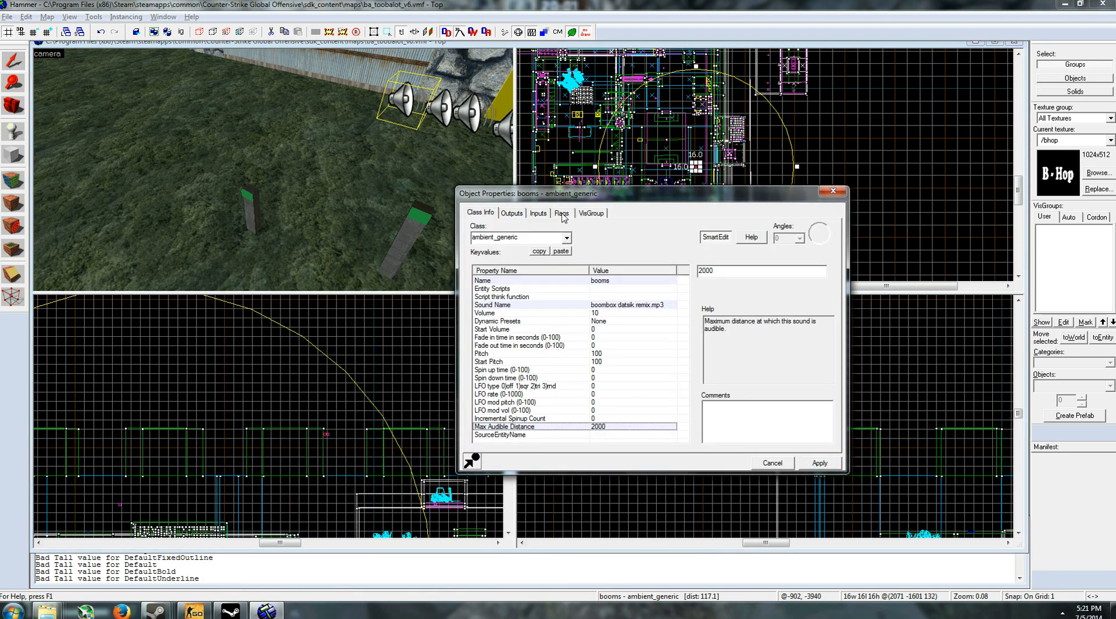
left_click(561, 212)
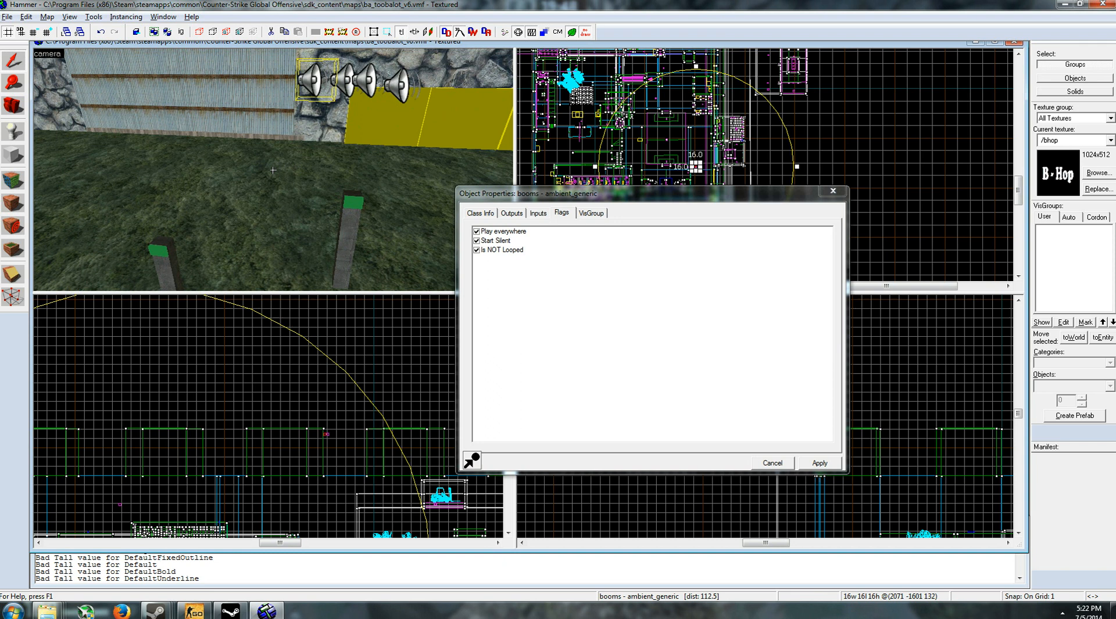
mouse_move(488, 257)
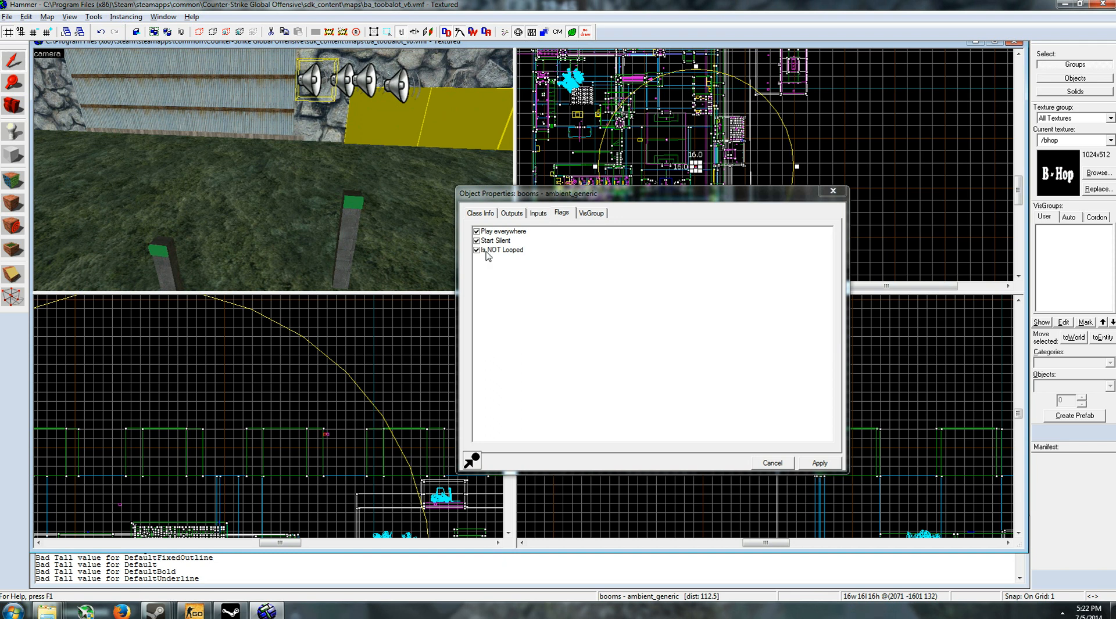
mouse_move(520, 293)
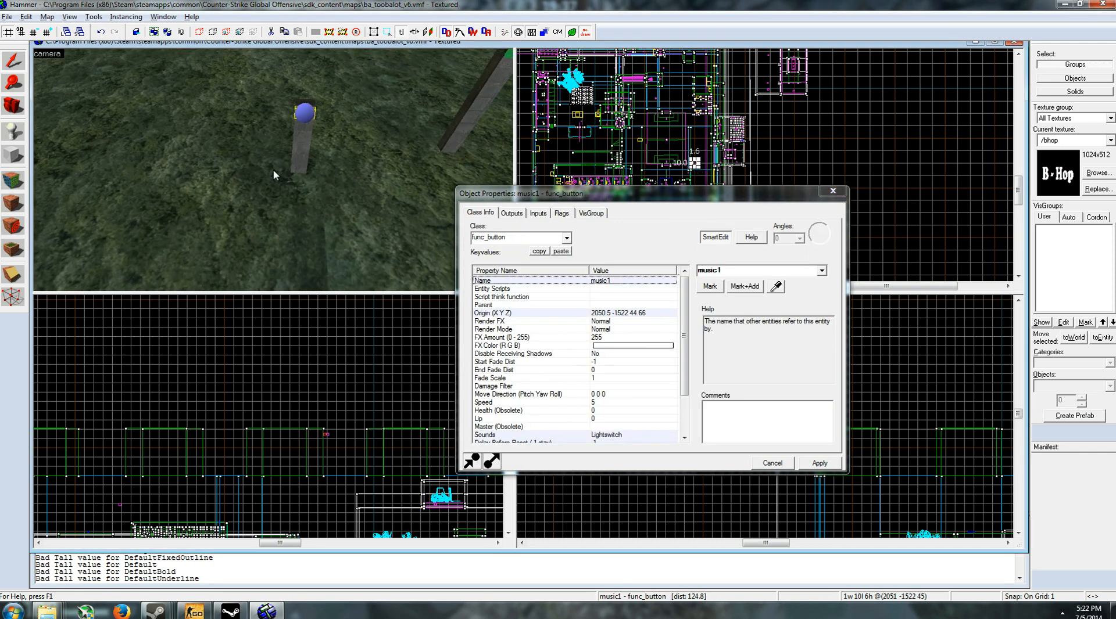
mouse_move(523, 328)
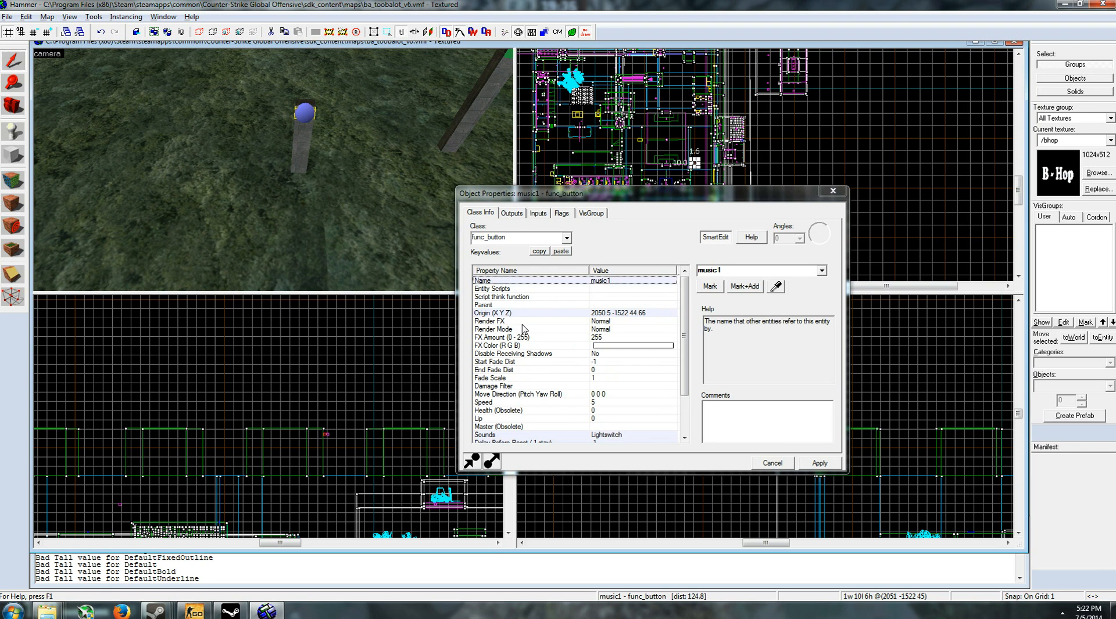
mouse_move(532, 311)
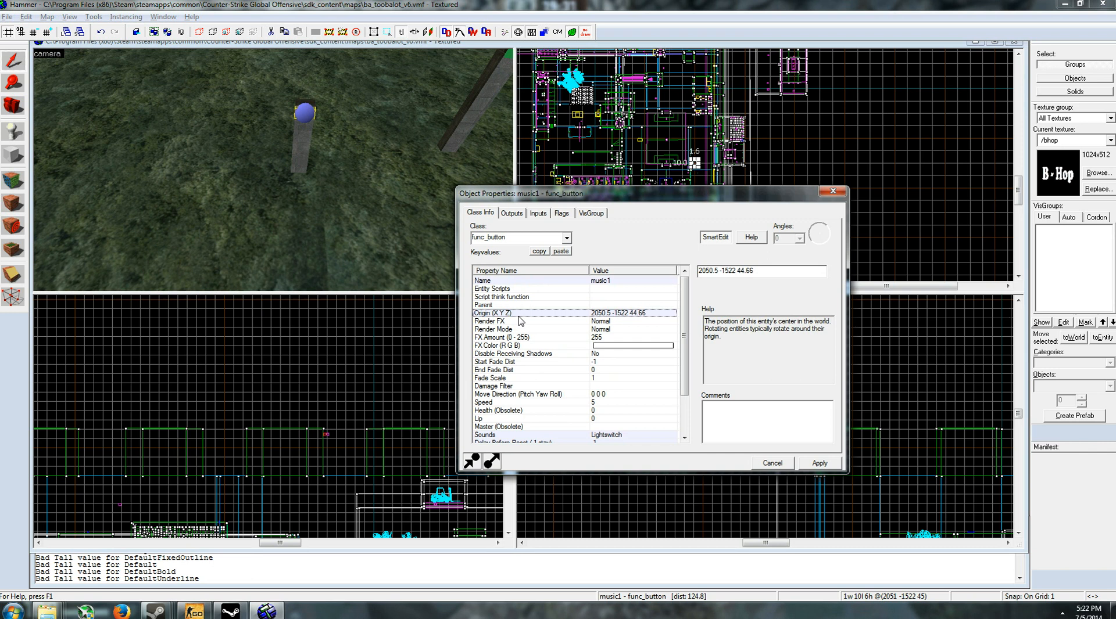
Confirm music1's Delay Before Reset of -1 and its Don't move and Use Activates flags
scroll("down", 3)
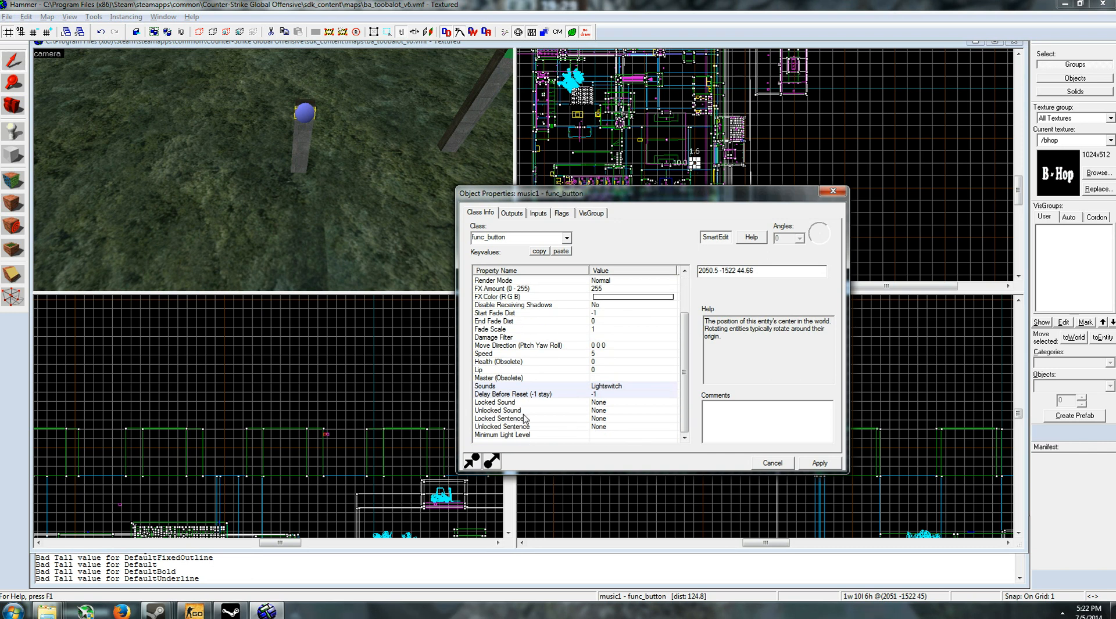
left_click(512, 394)
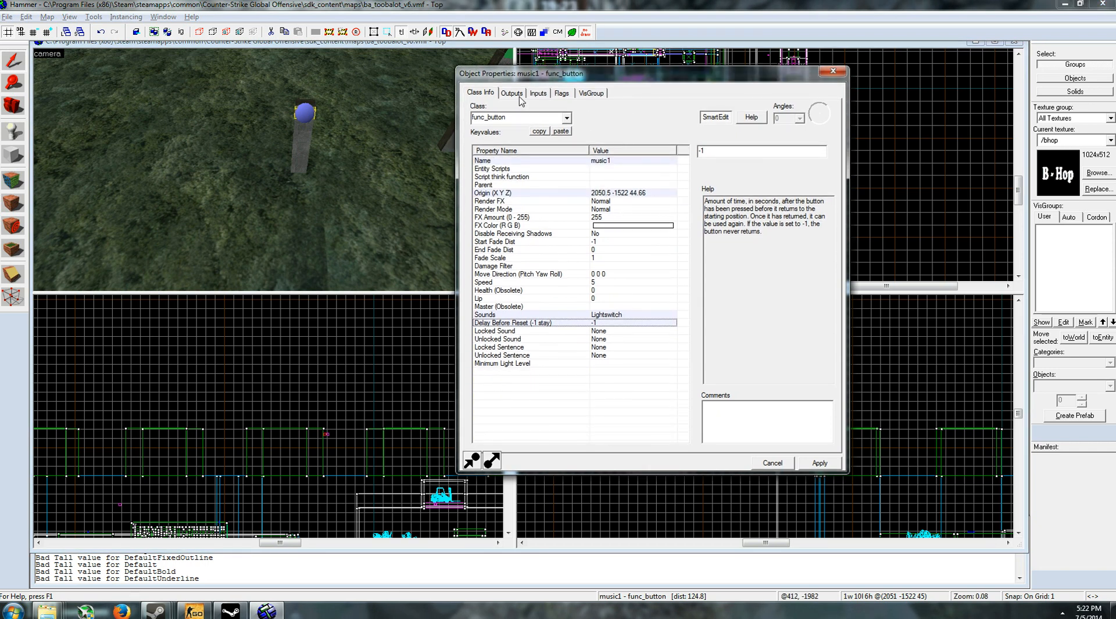
left_click(561, 93)
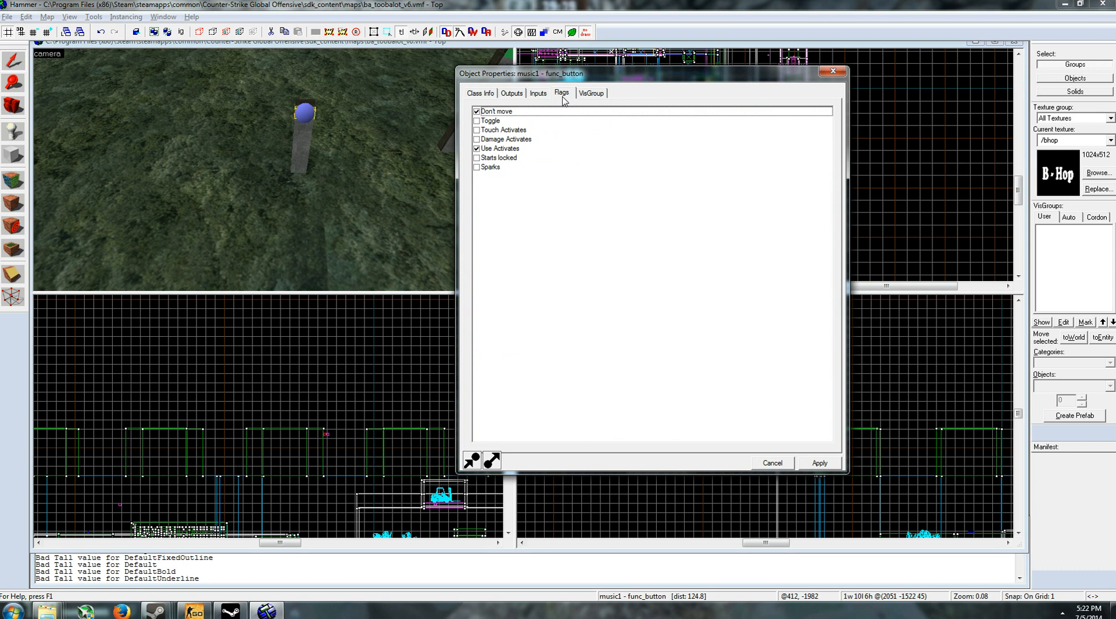
mouse_move(511, 97)
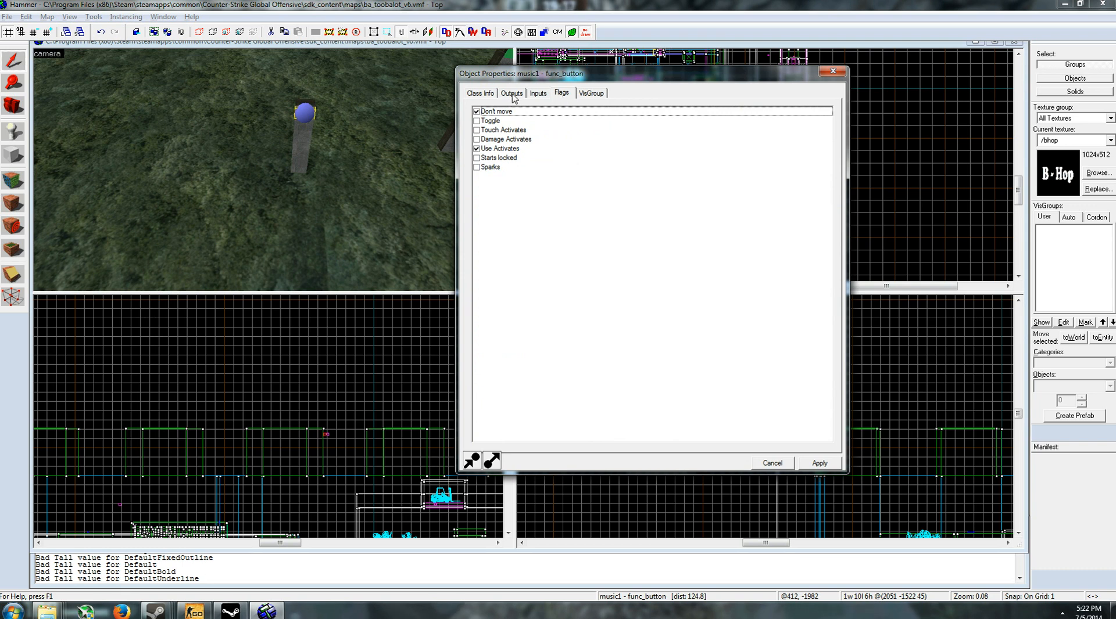
Inspect music1's outputs unlocking music3 and music4, setting booms volume 10, and releasing music4
left_click(511, 93)
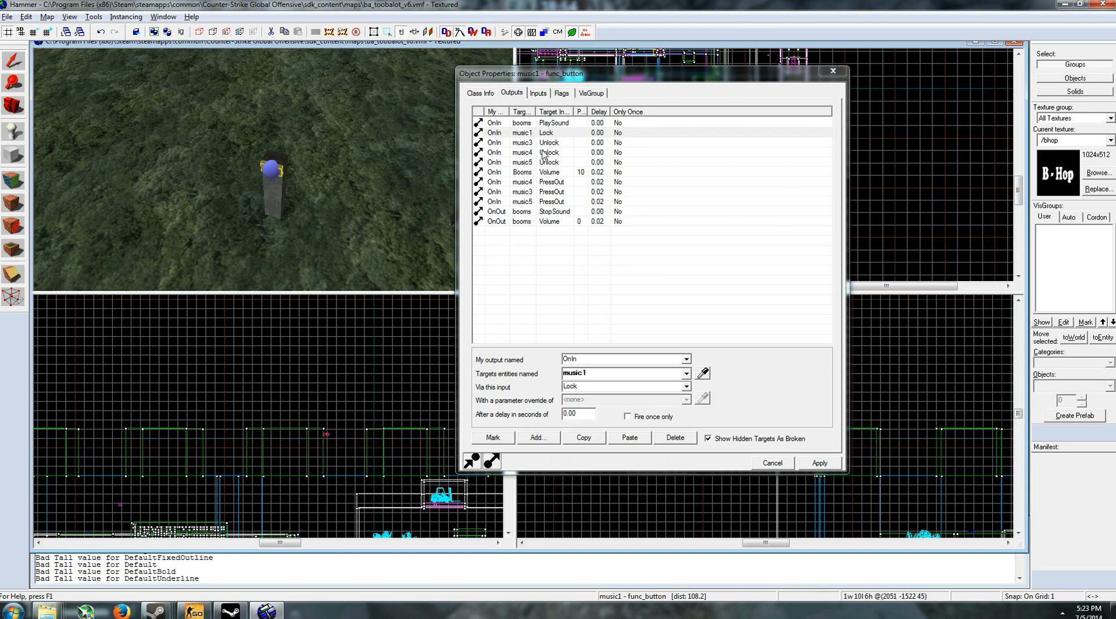
left_click(548, 142)
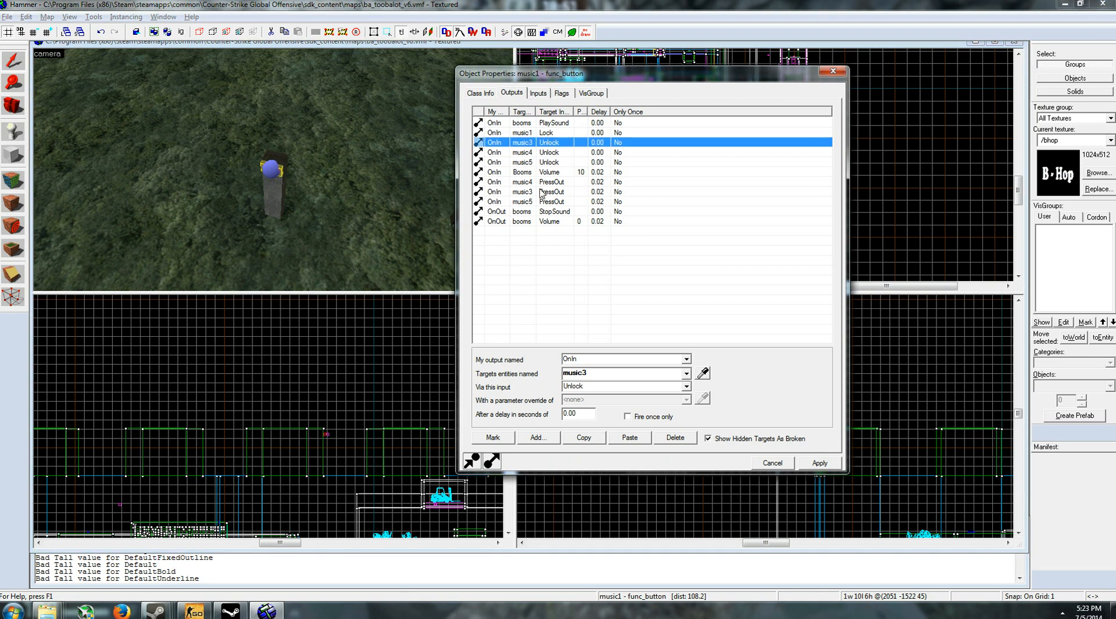
left_click(522, 201)
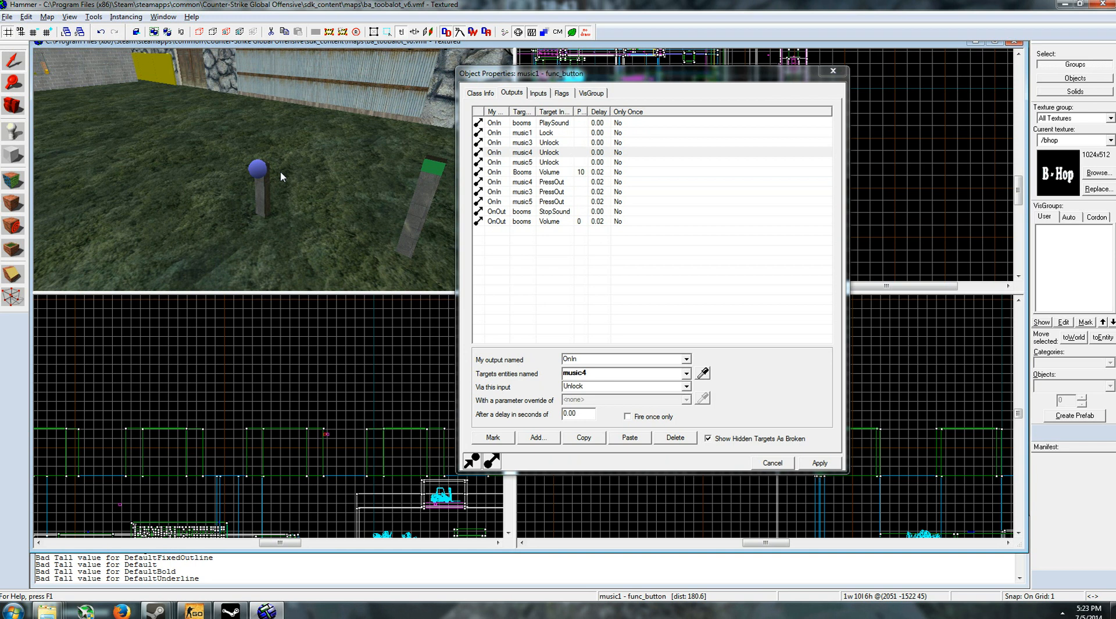
left_click(552, 172)
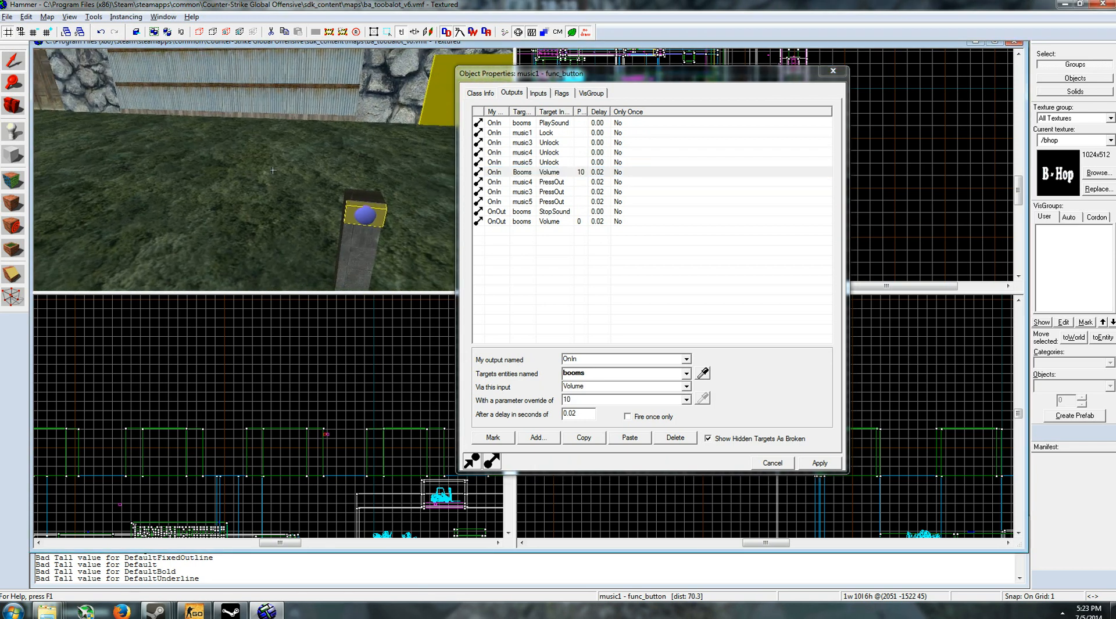
left_click(523, 181)
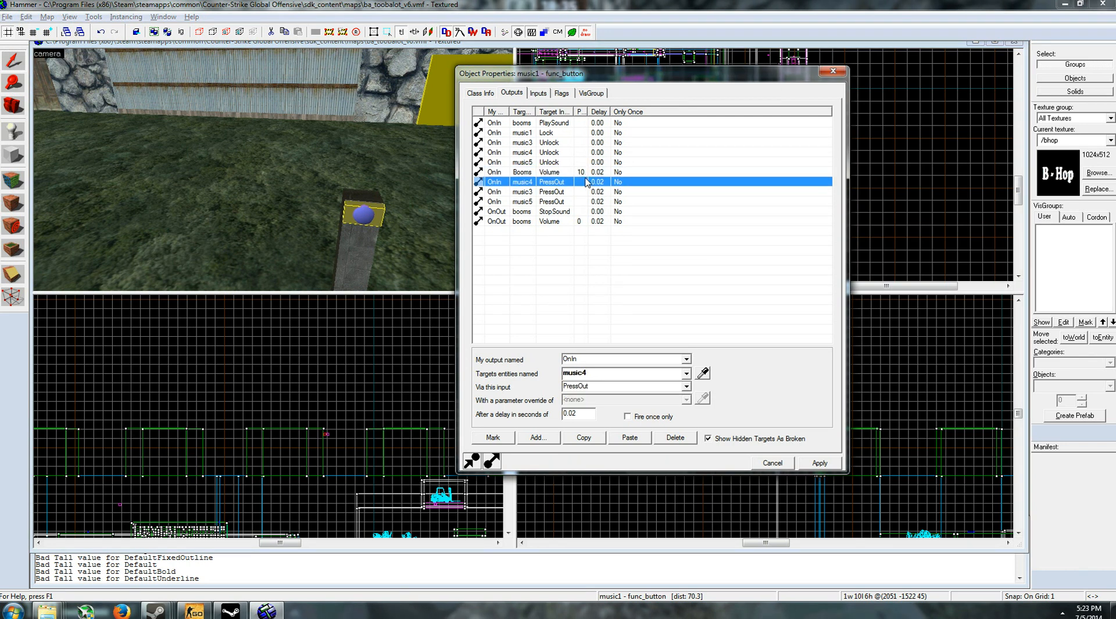
left_click(580, 172)
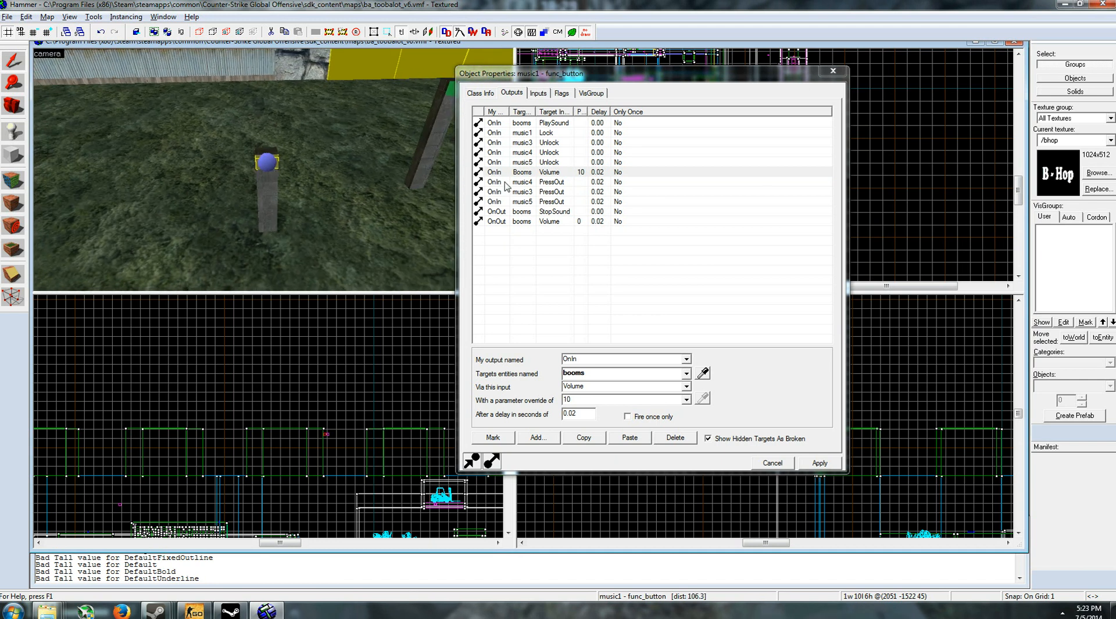
left_click(551, 181)
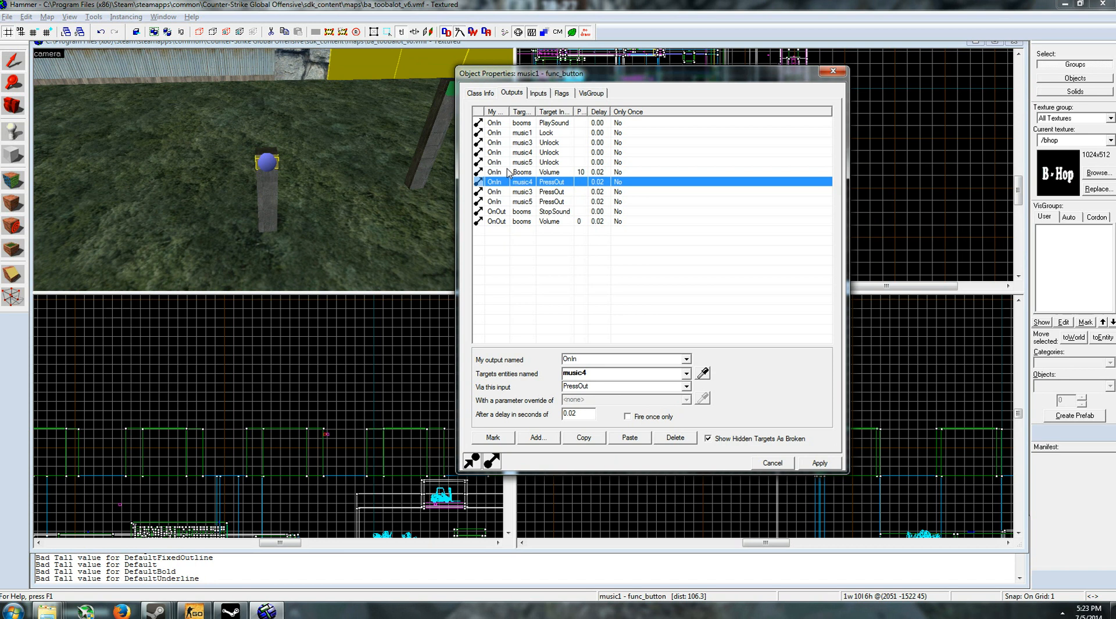
left_click(548, 172)
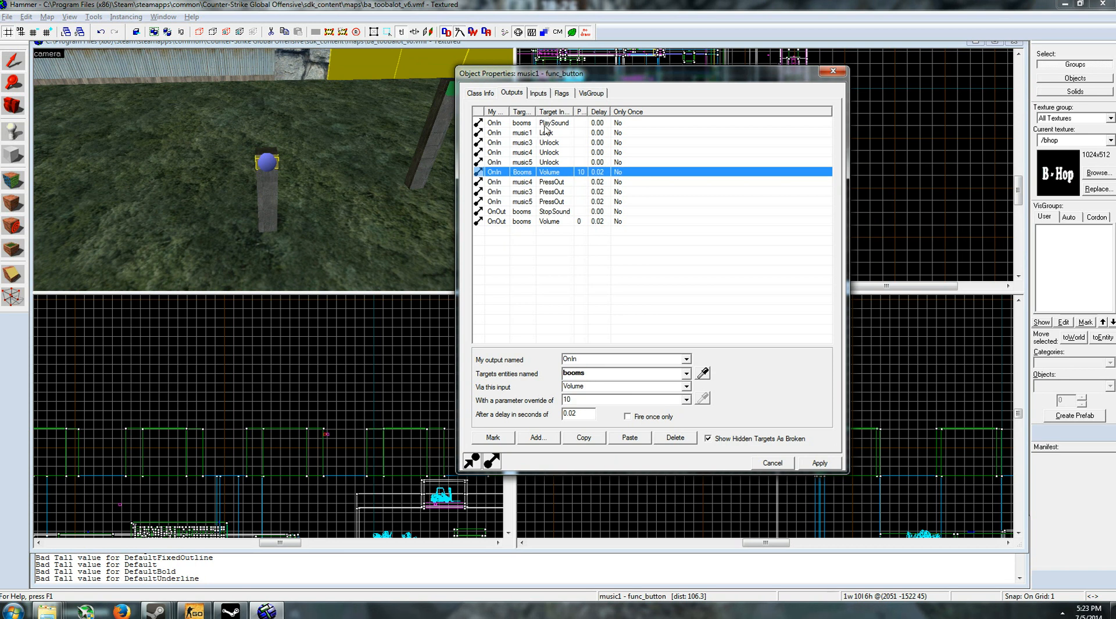
Check the start-booms, lock-music1 and stop-on-release outputs, then bring up music4's outputs
left_click(555, 123)
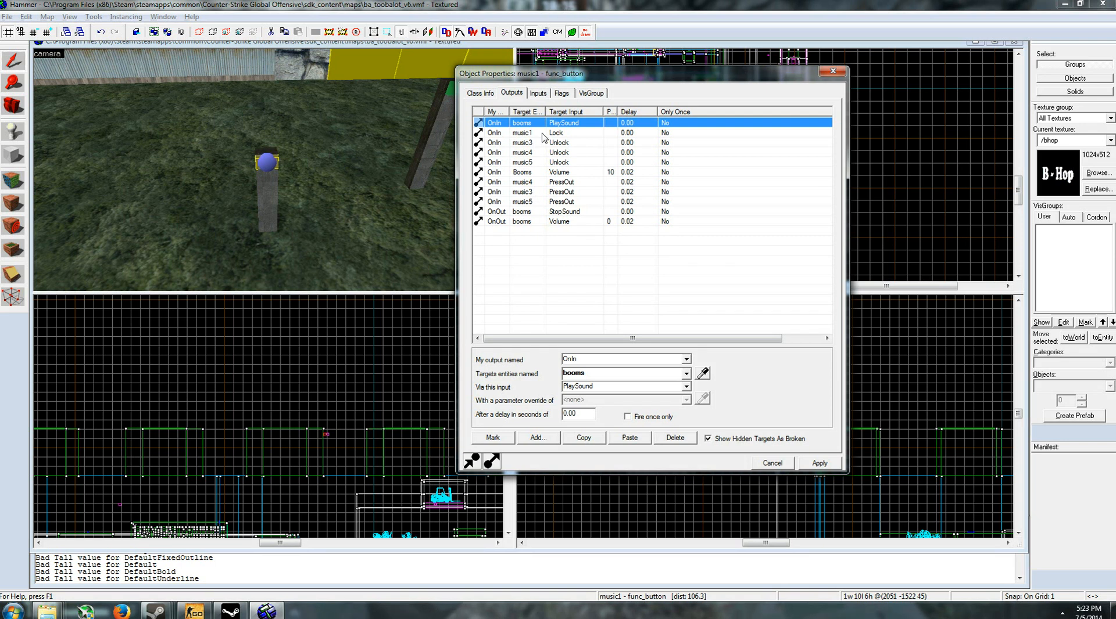
left_click(522, 133)
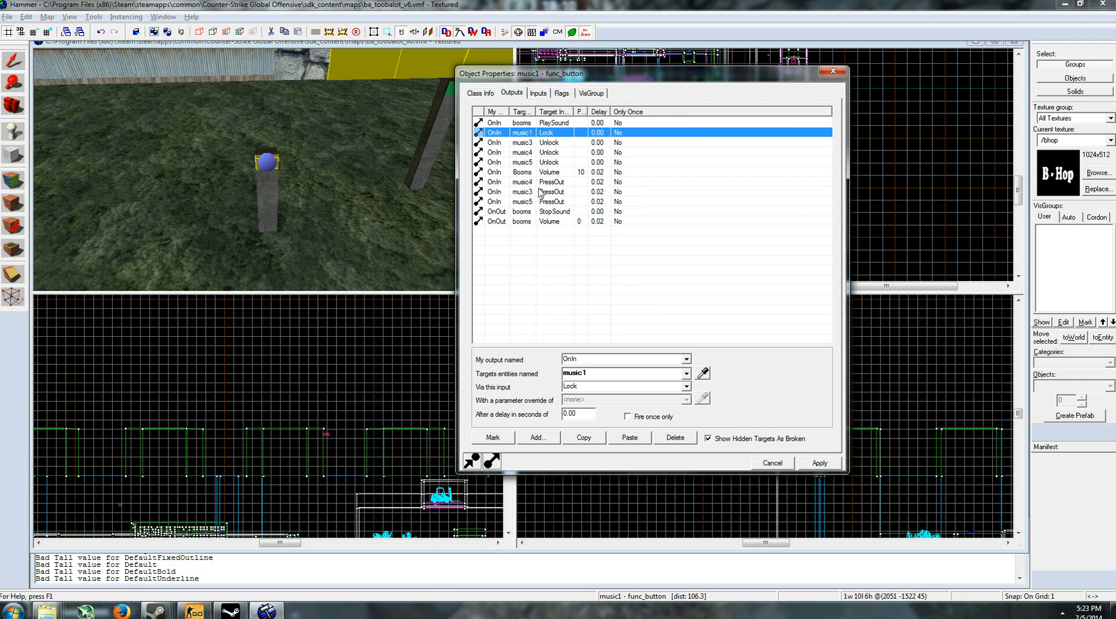
left_click(555, 211)
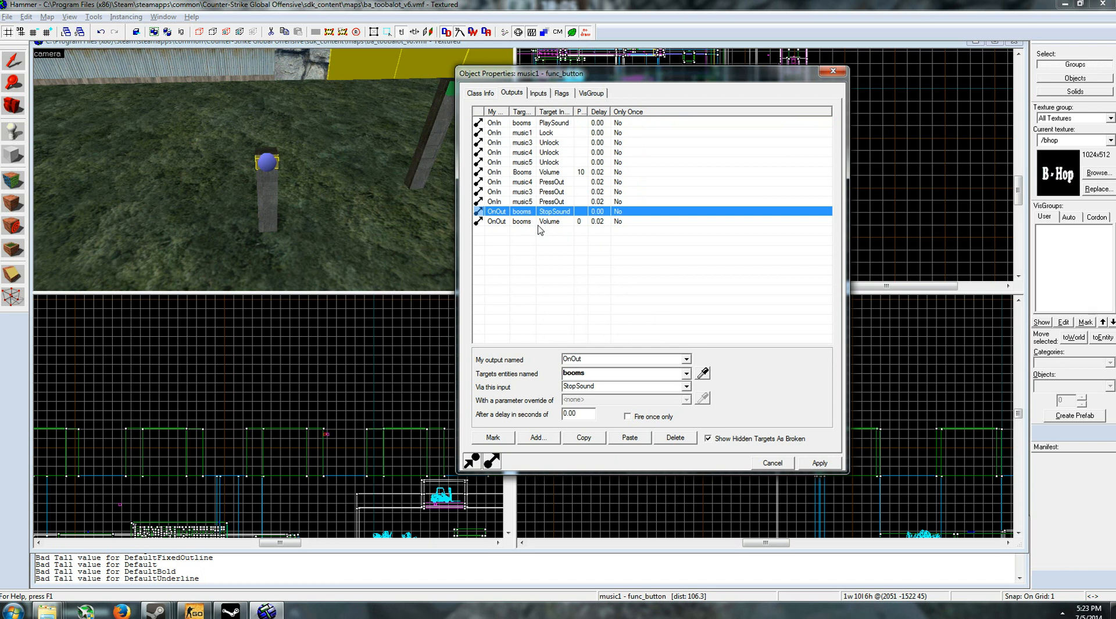
left_click(548, 221)
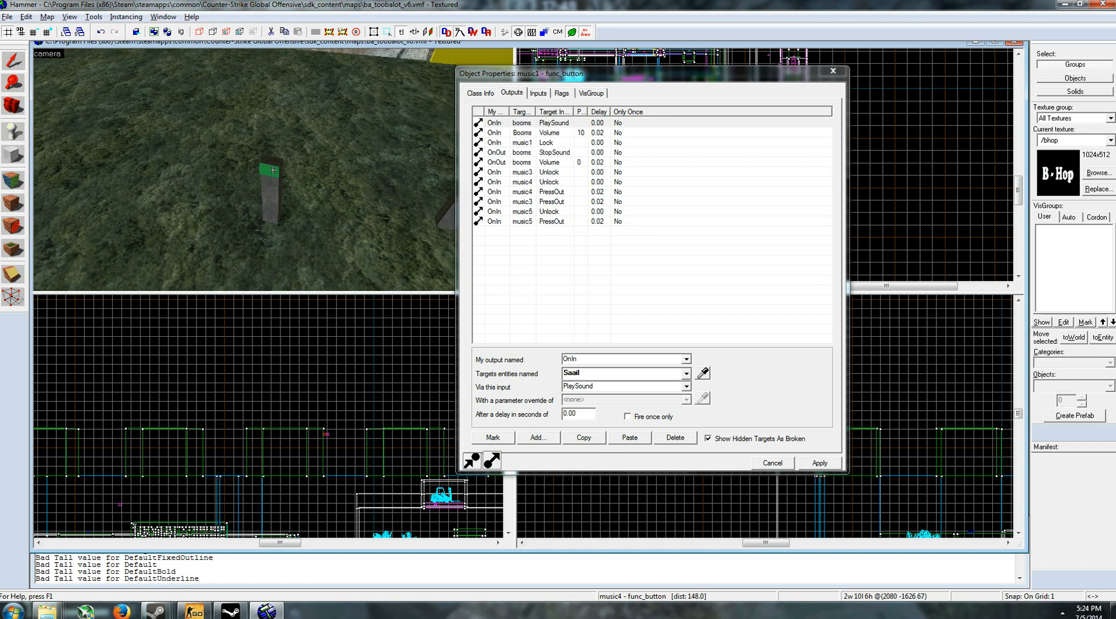
Select the stopalls button and delete its broken music2 and music6 outputs
left_click(555, 211)
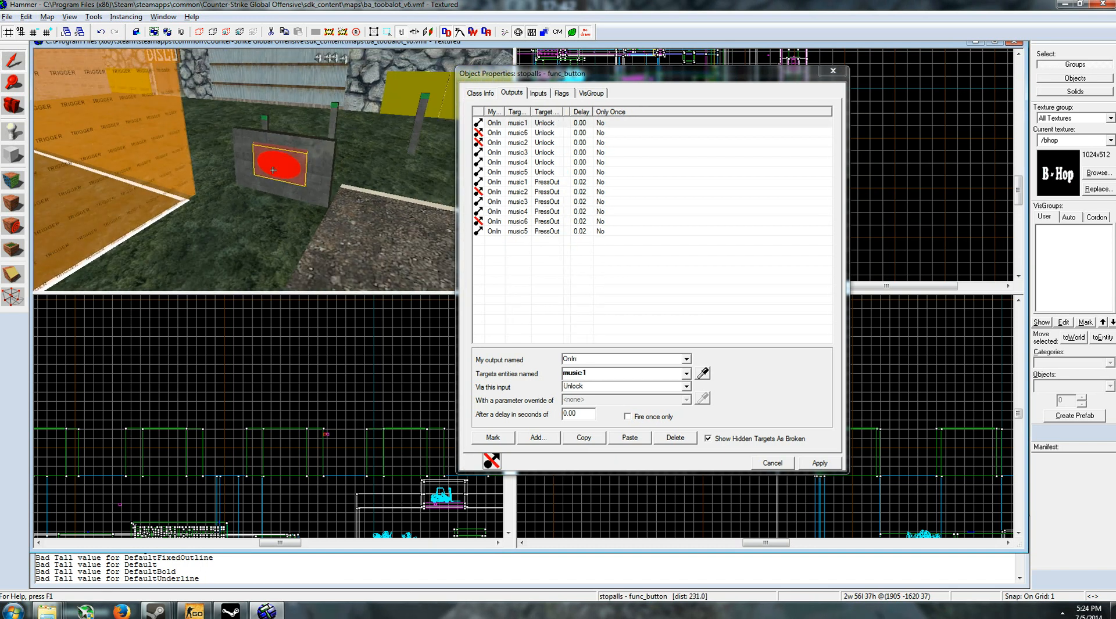
left_click(518, 133)
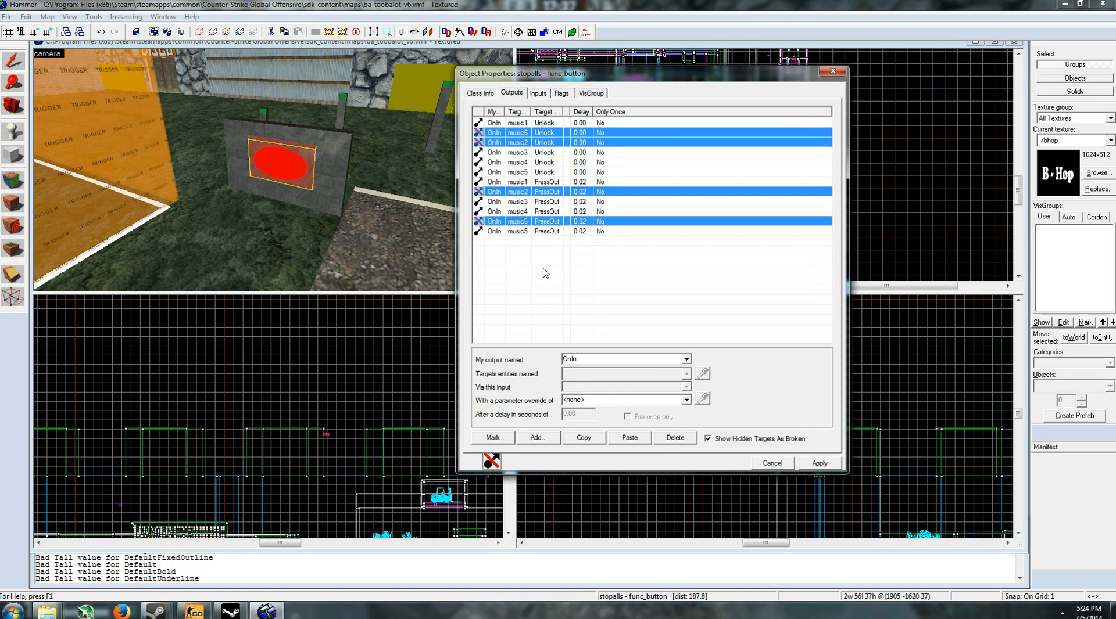
left_click(674, 438)
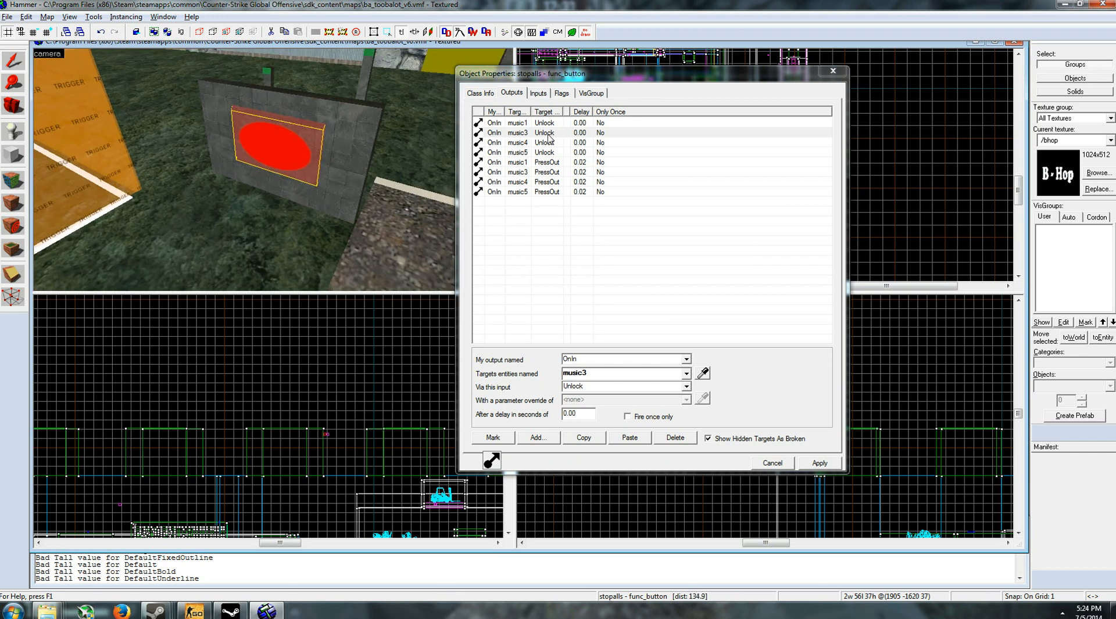
mouse_move(533, 128)
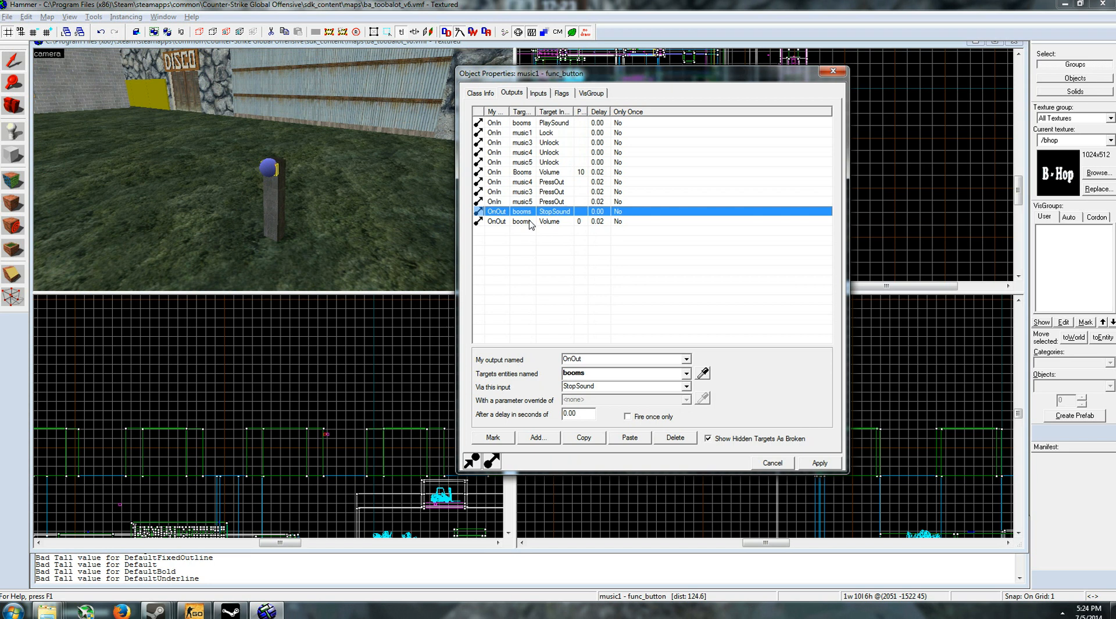
left_click(548, 221)
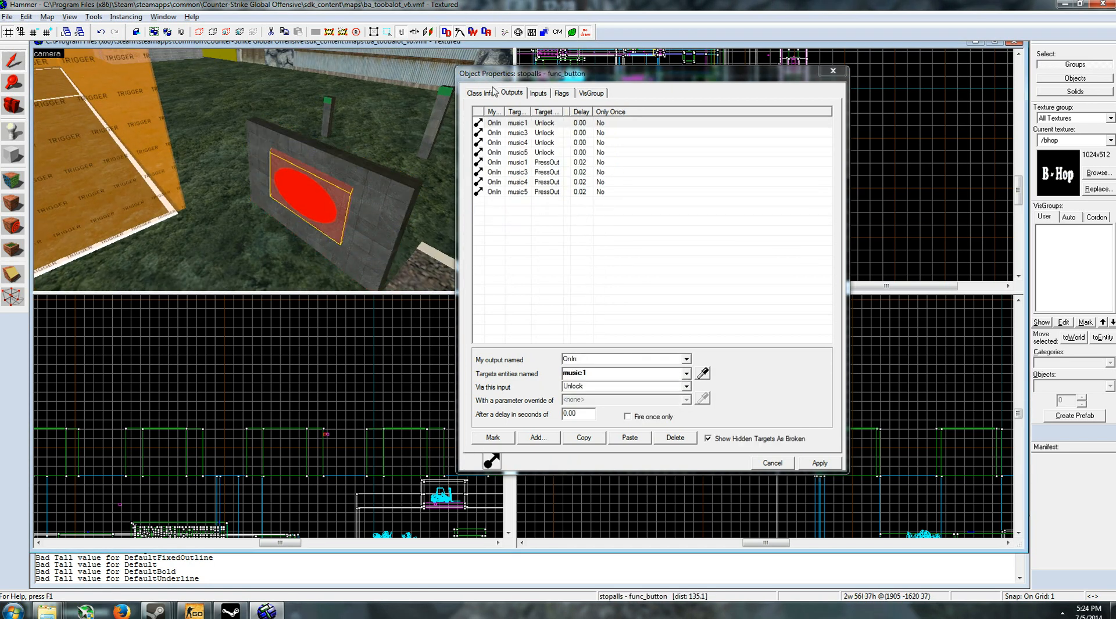
Show music1's Flags tab with Don't move and Use Activates ticked
left_click(561, 93)
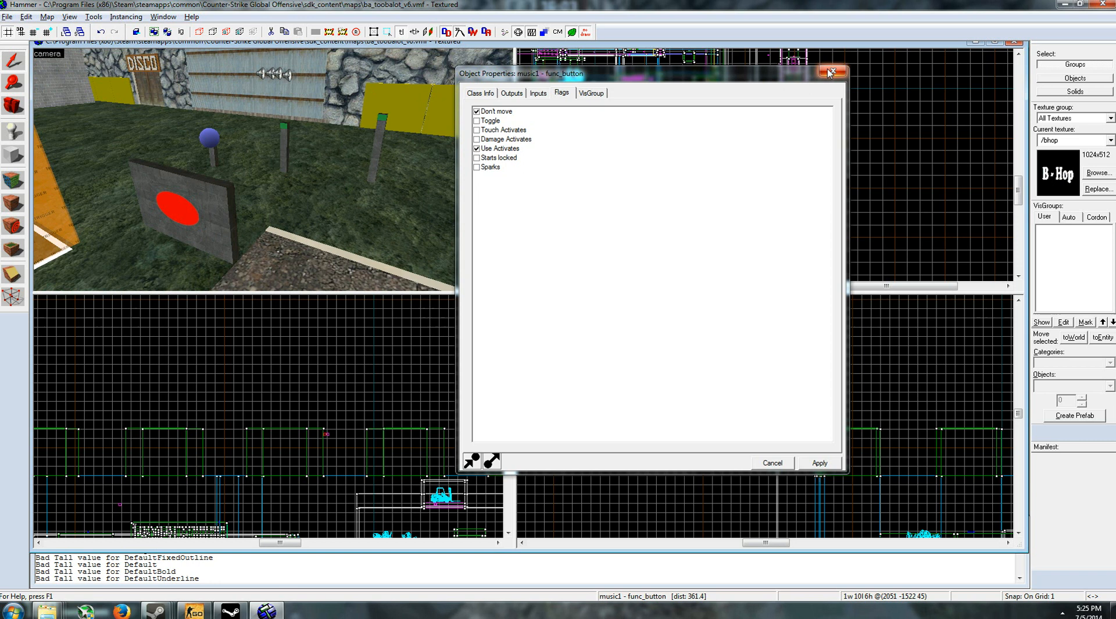
Close music1's properties and launch the pakrat jar file from pakrat-095
left_click(829, 72)
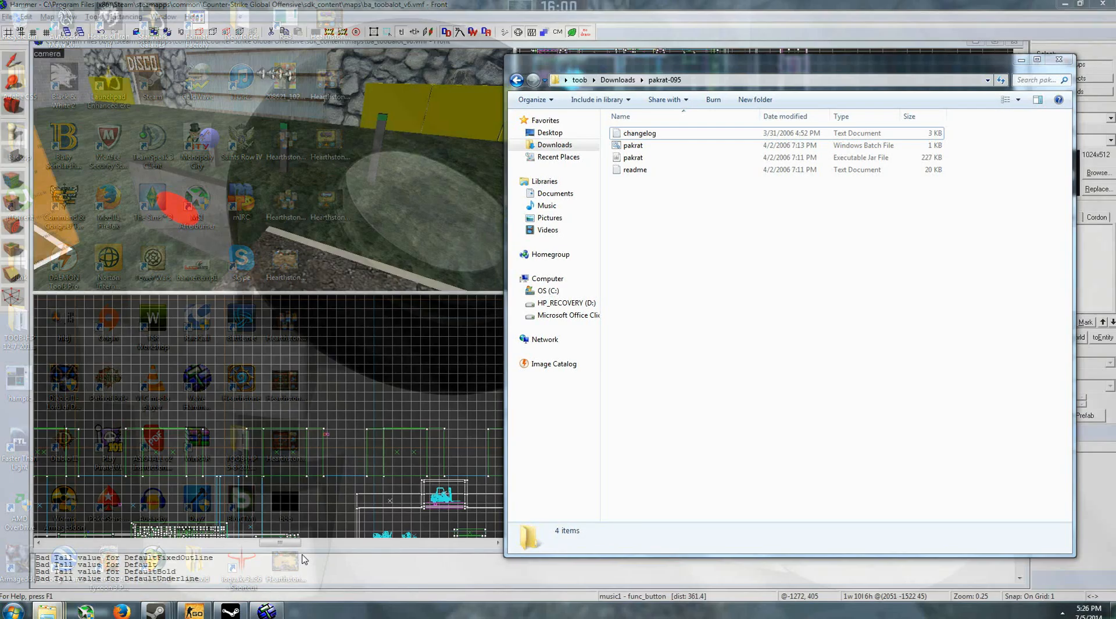
left_click(633, 145)
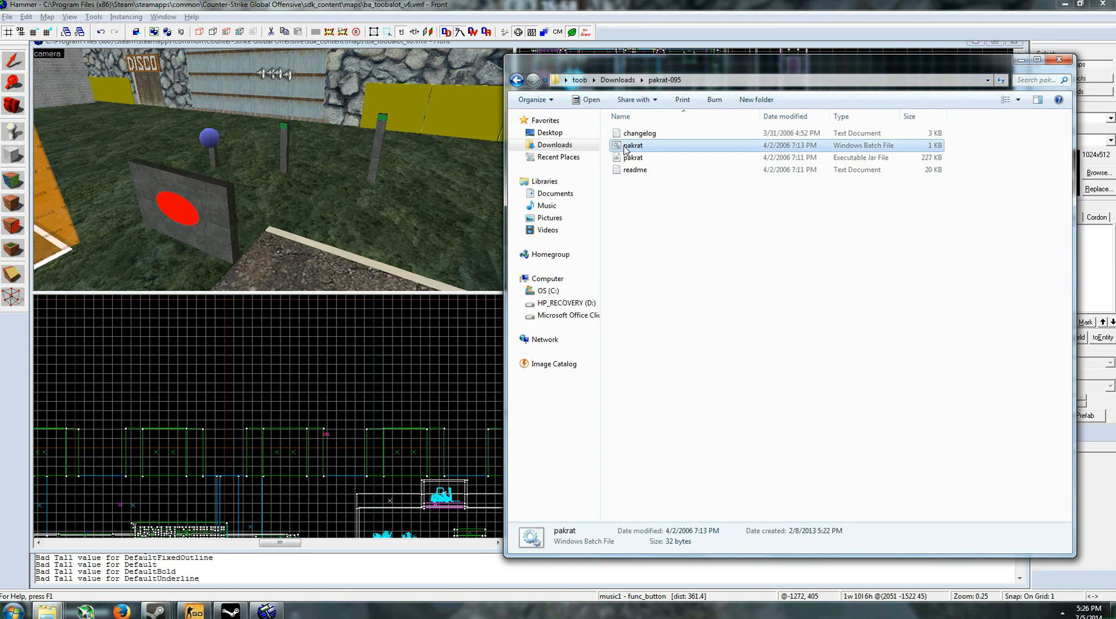
left_click(632, 157)
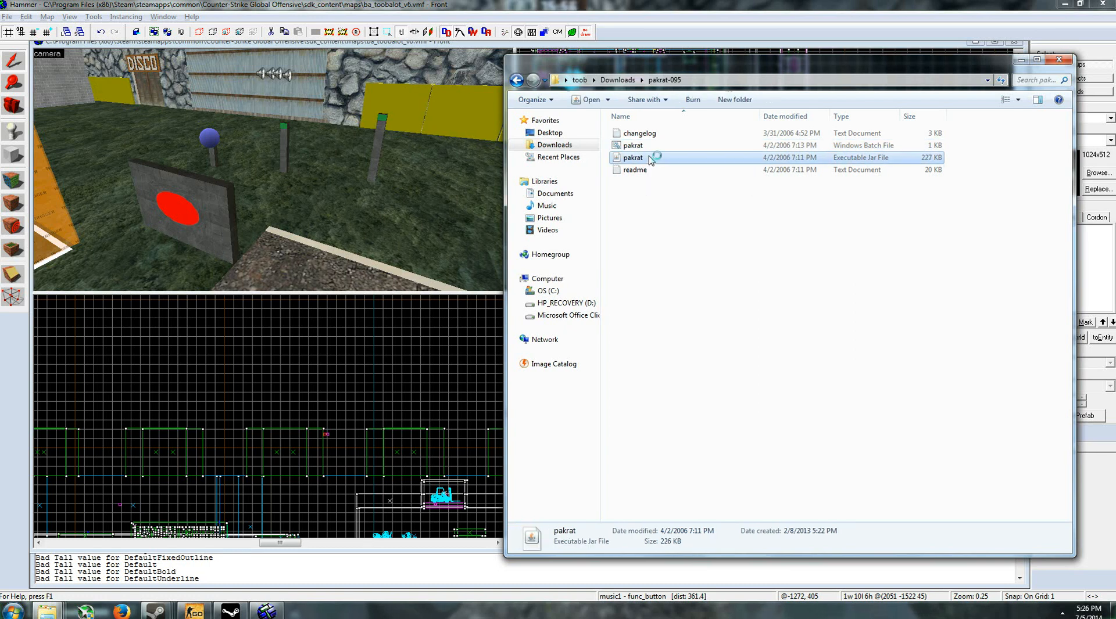
double_click(633, 157)
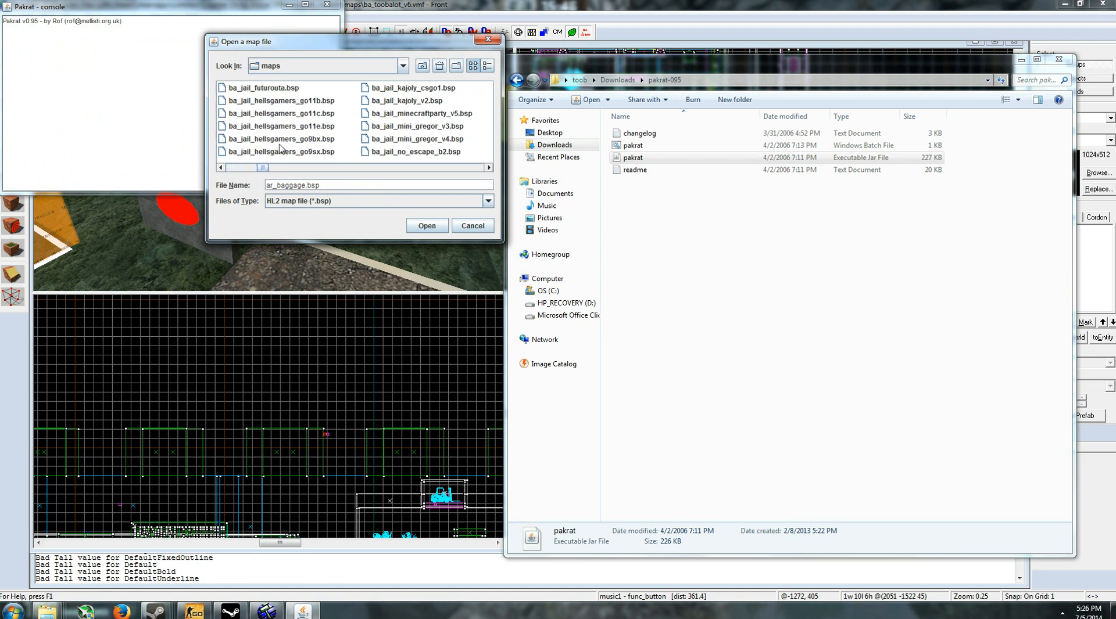
Open ba_toobalot_v6.bsp from the maps folder in Pakrat
left_click(396, 88)
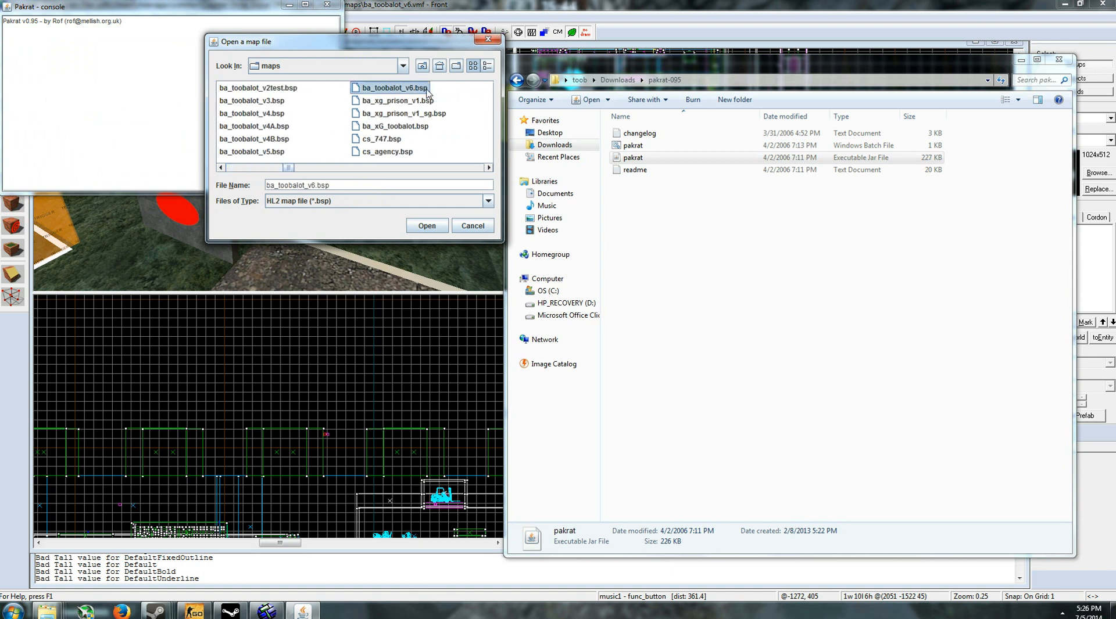
left_click(426, 225)
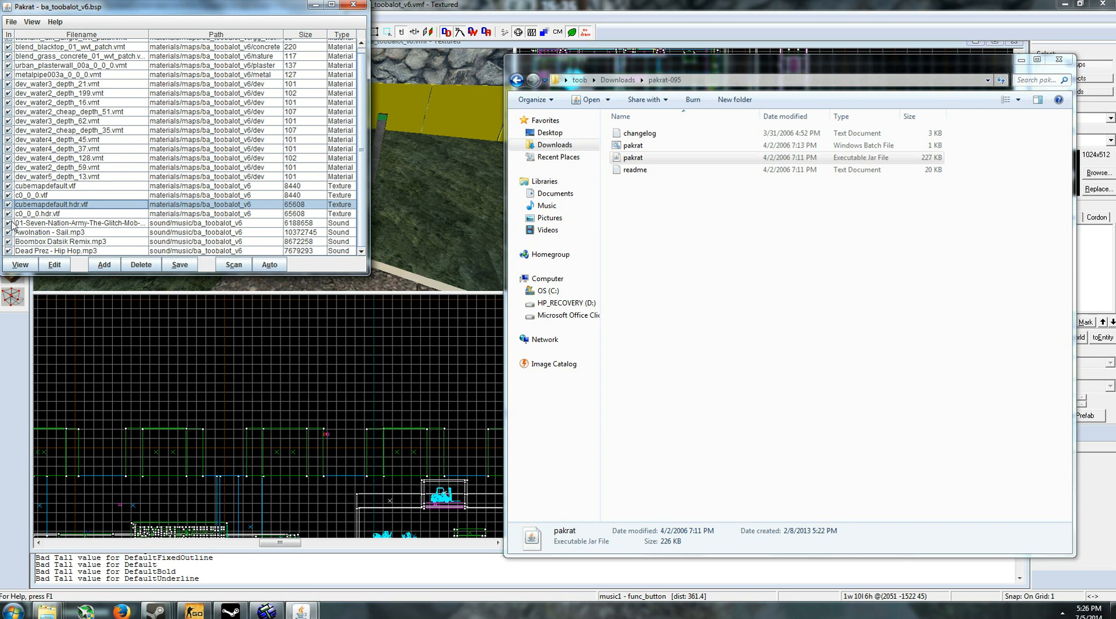
mouse_move(60, 234)
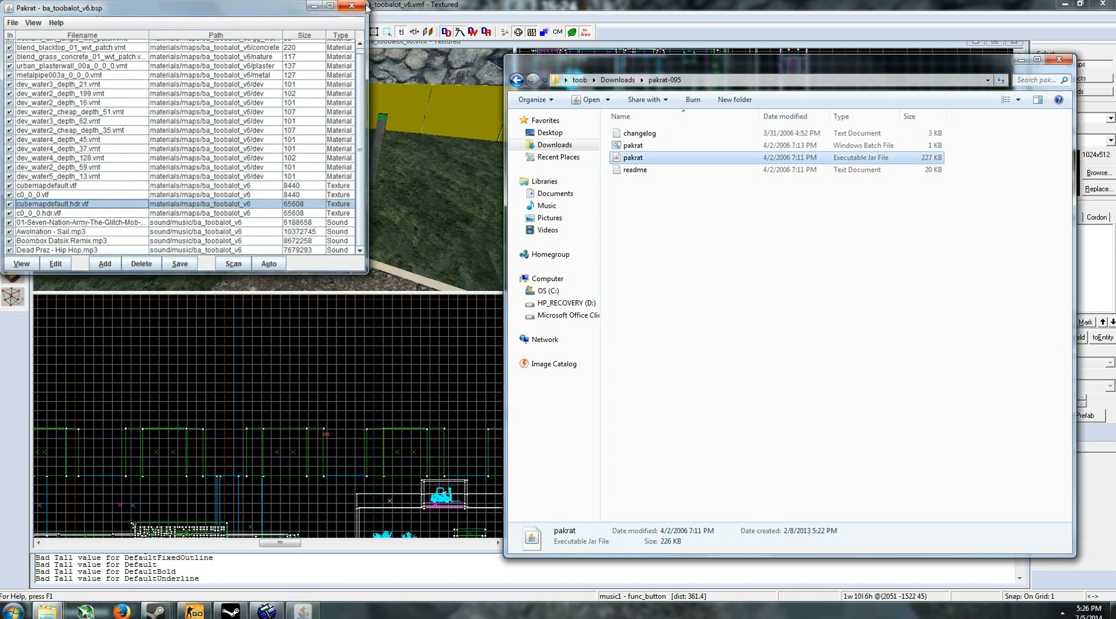
Close the Pakrat window
left_click(351, 7)
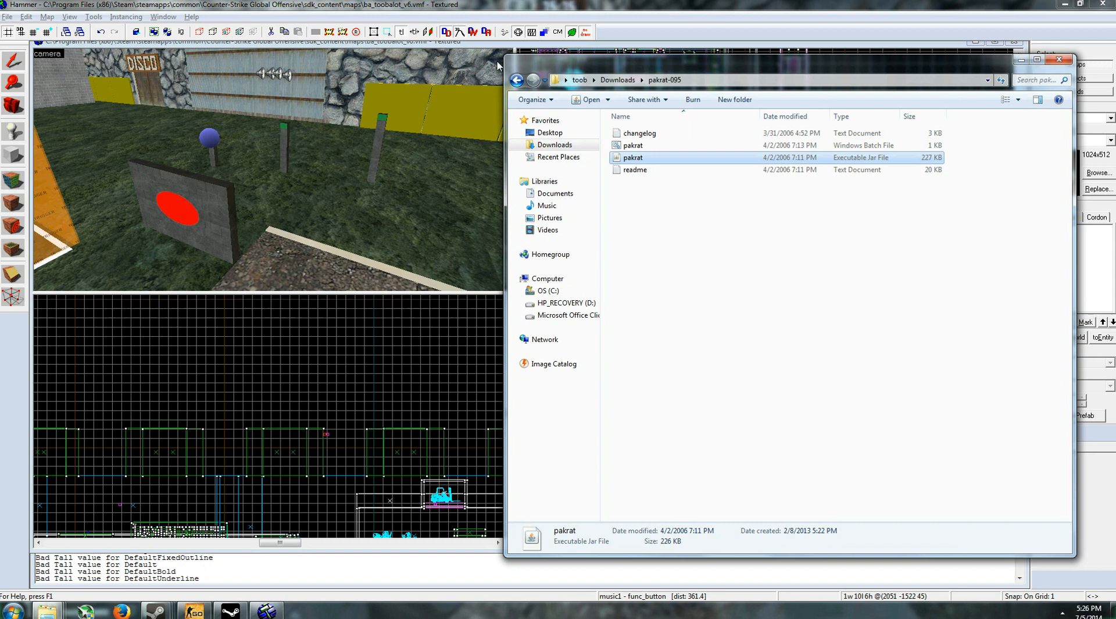
mouse_move(461, 162)
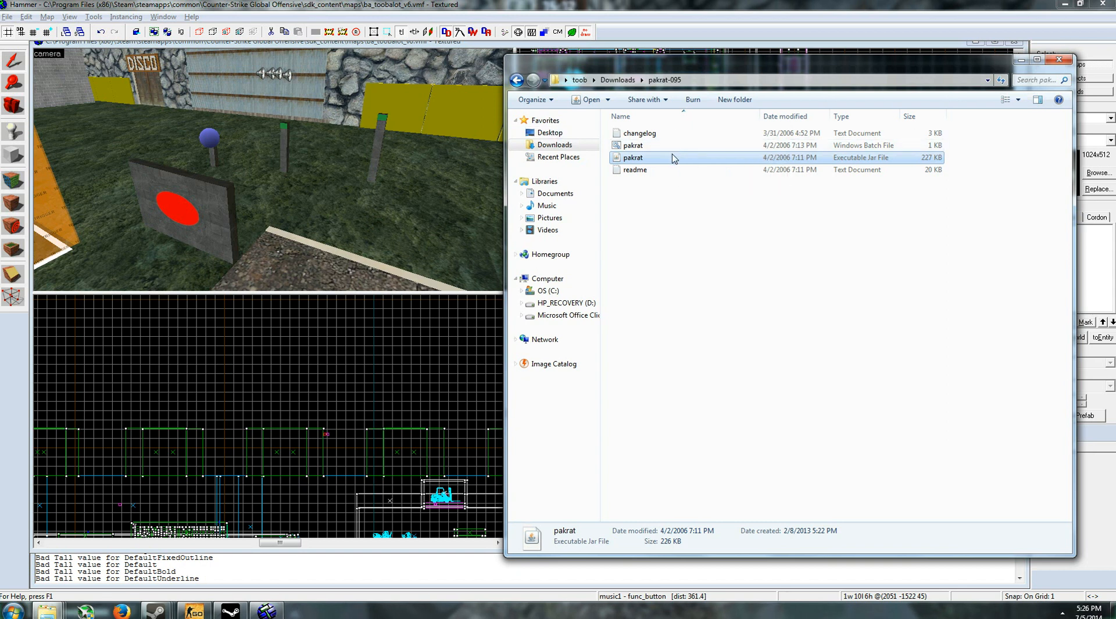
mouse_move(667, 162)
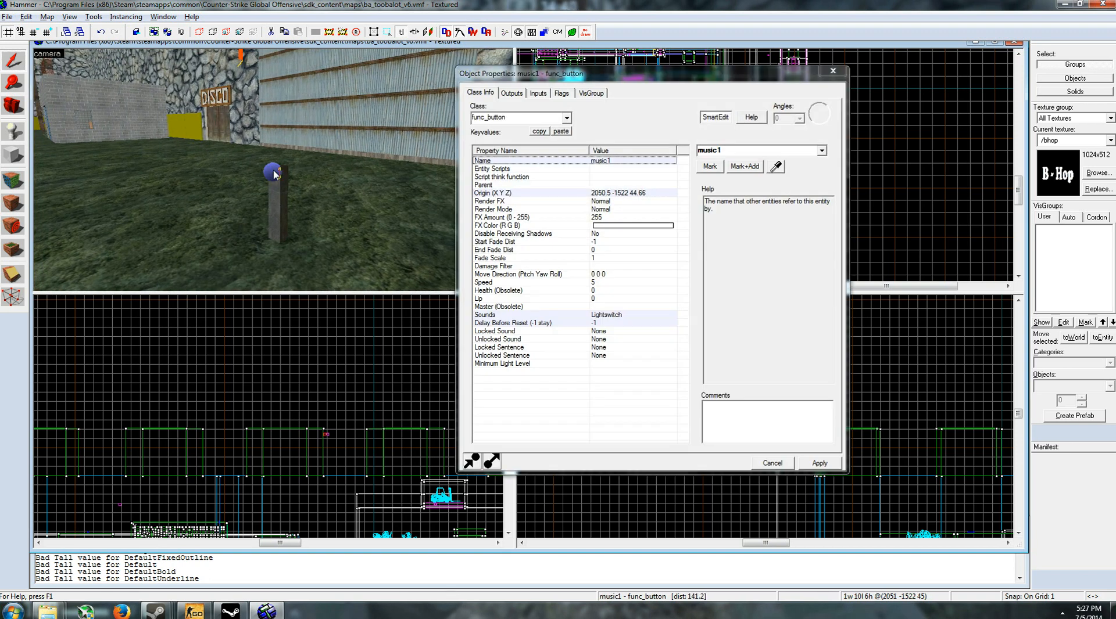
Select the booms ambient_generic speaker and view its Class Info (boombox datsik remix.mp3, volume 10)
left_click(511, 93)
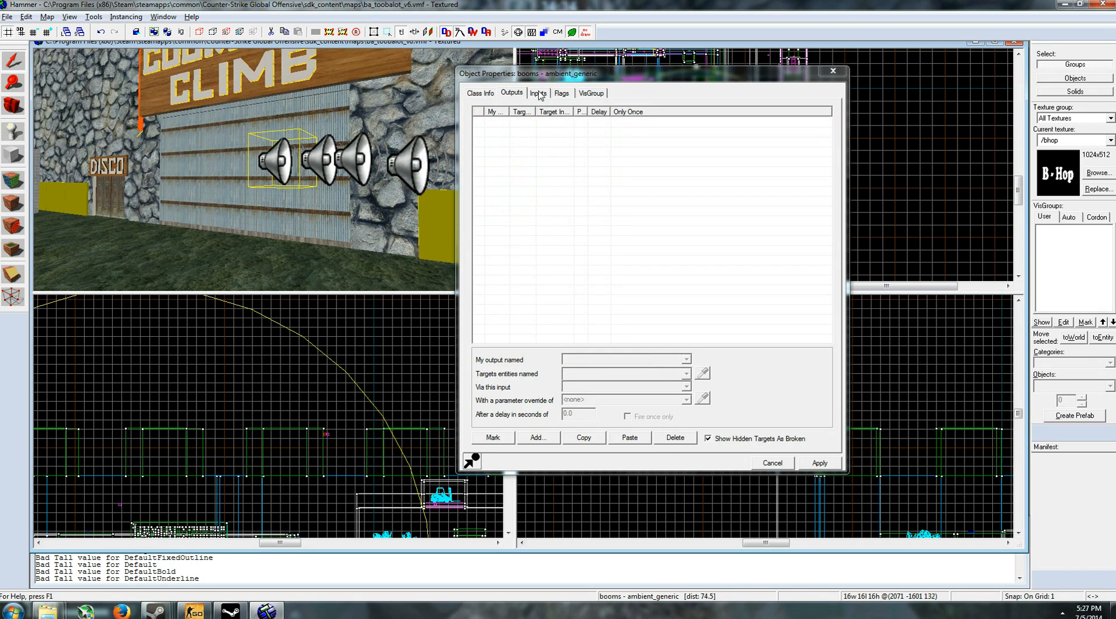
left_click(480, 93)
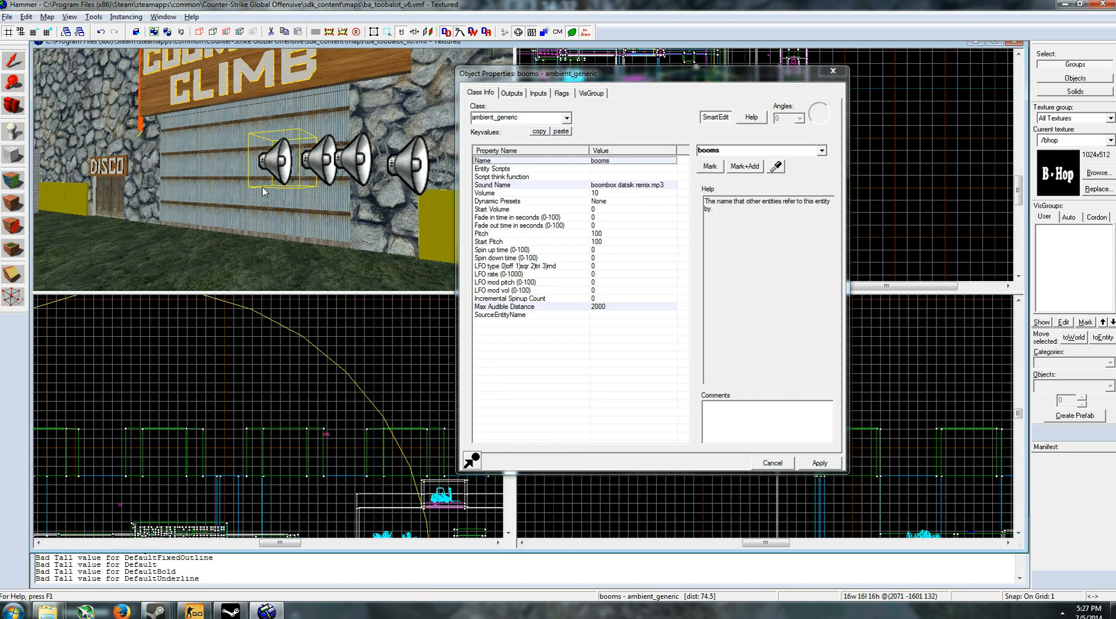